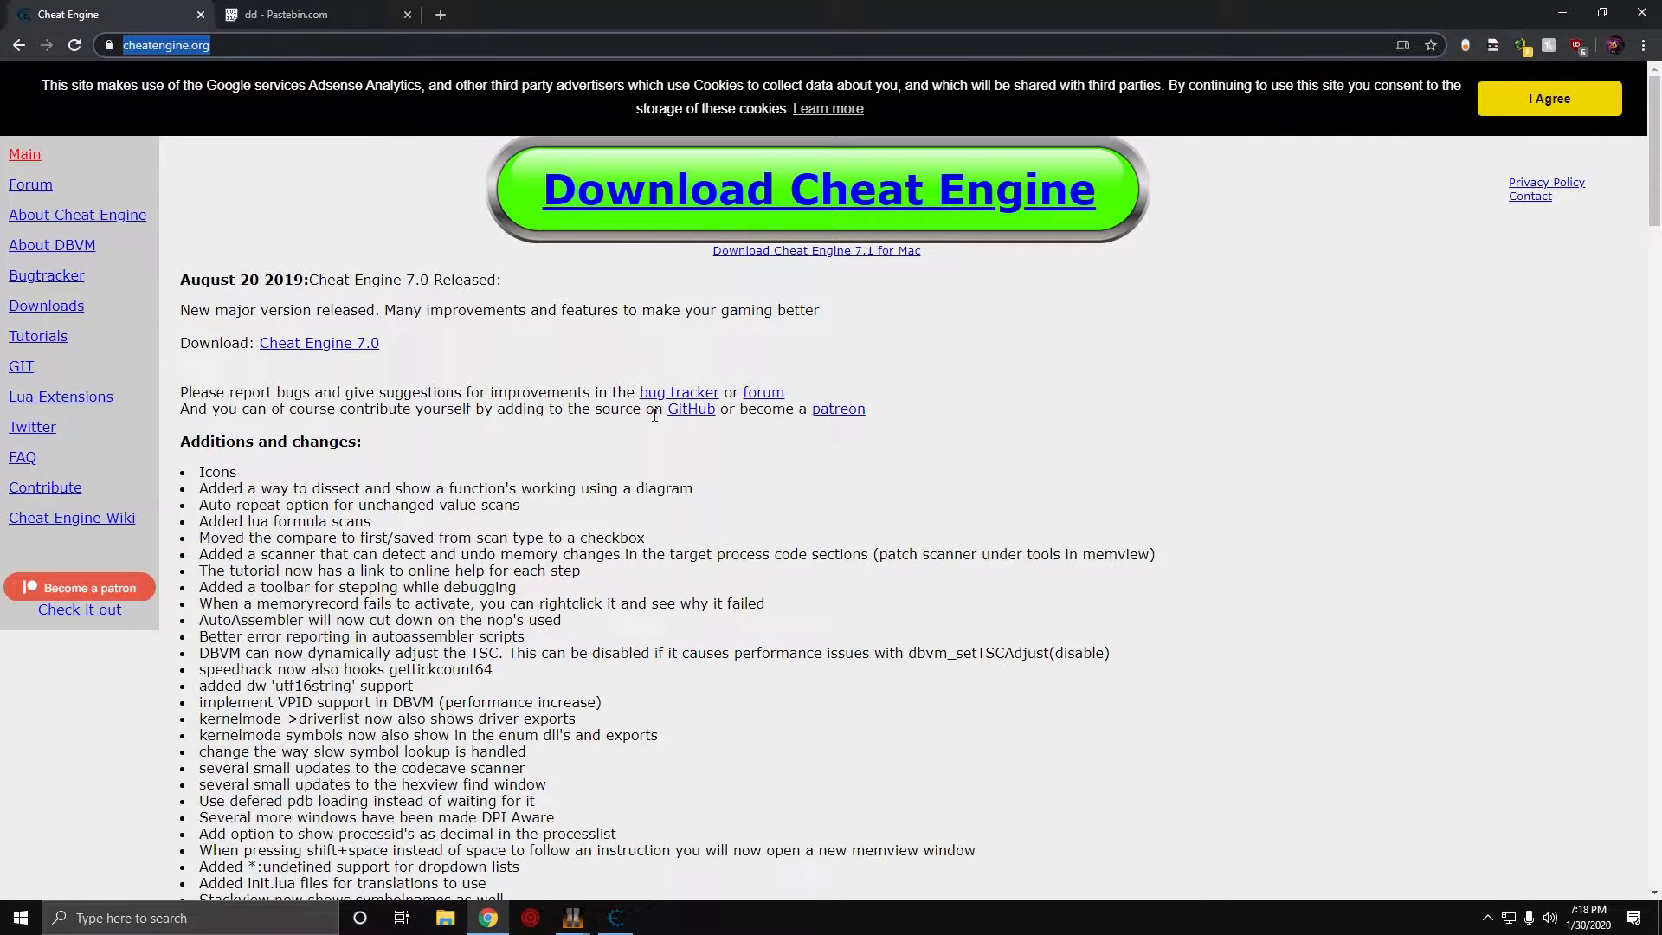
mouse_move(575, 310)
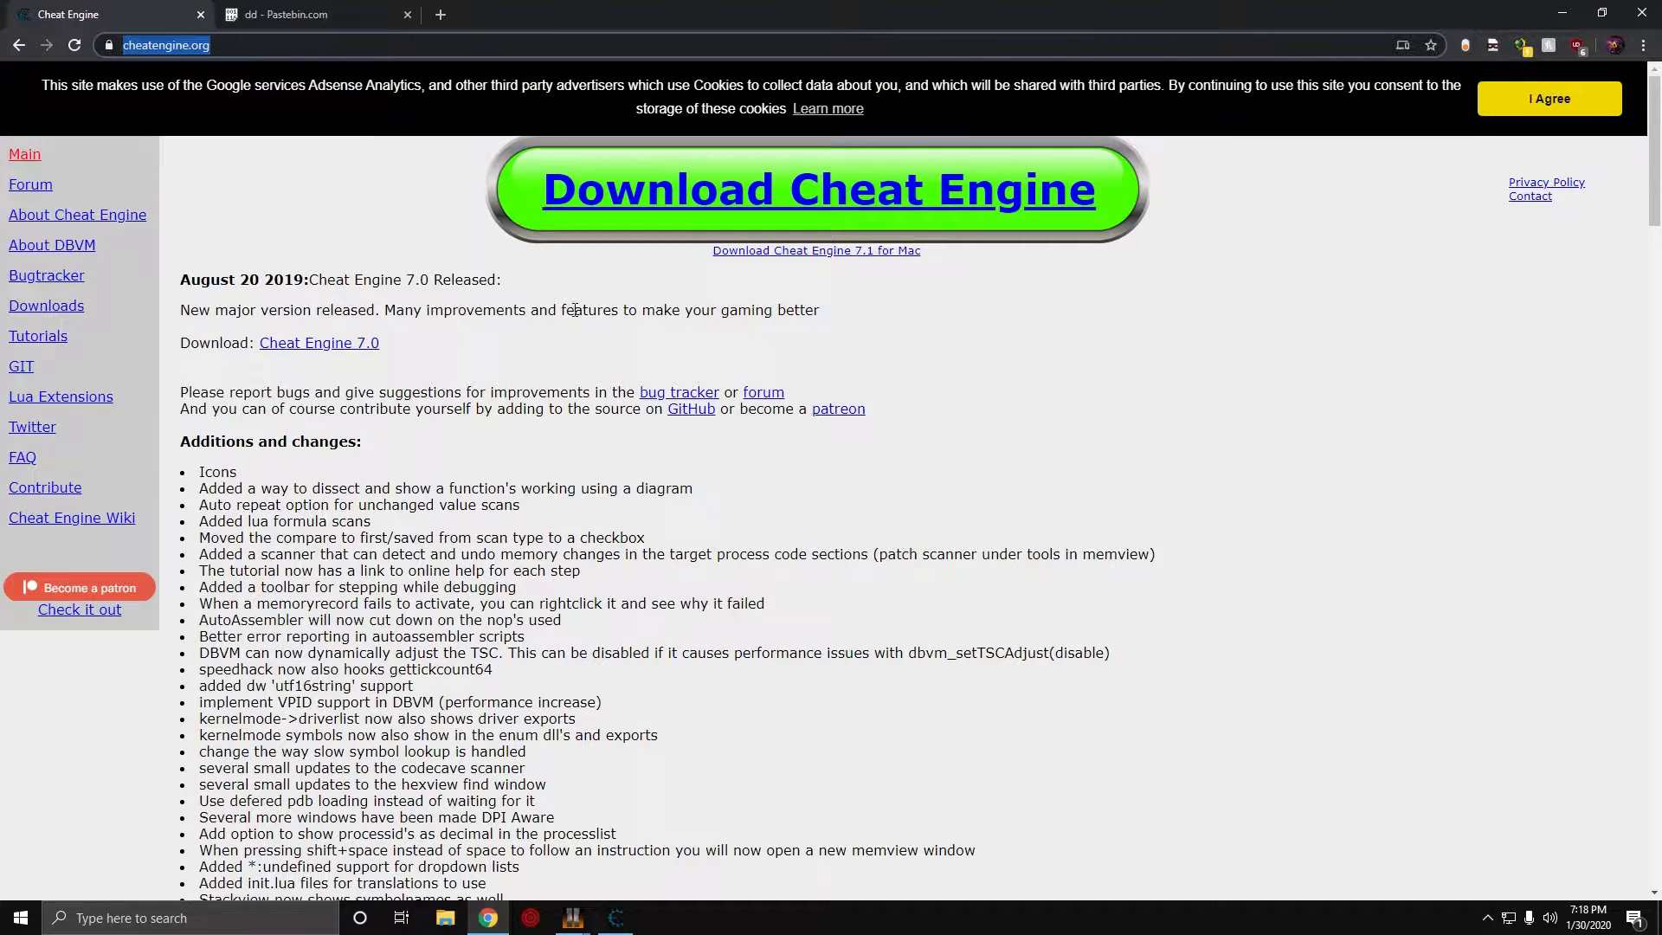
mouse_move(431, 354)
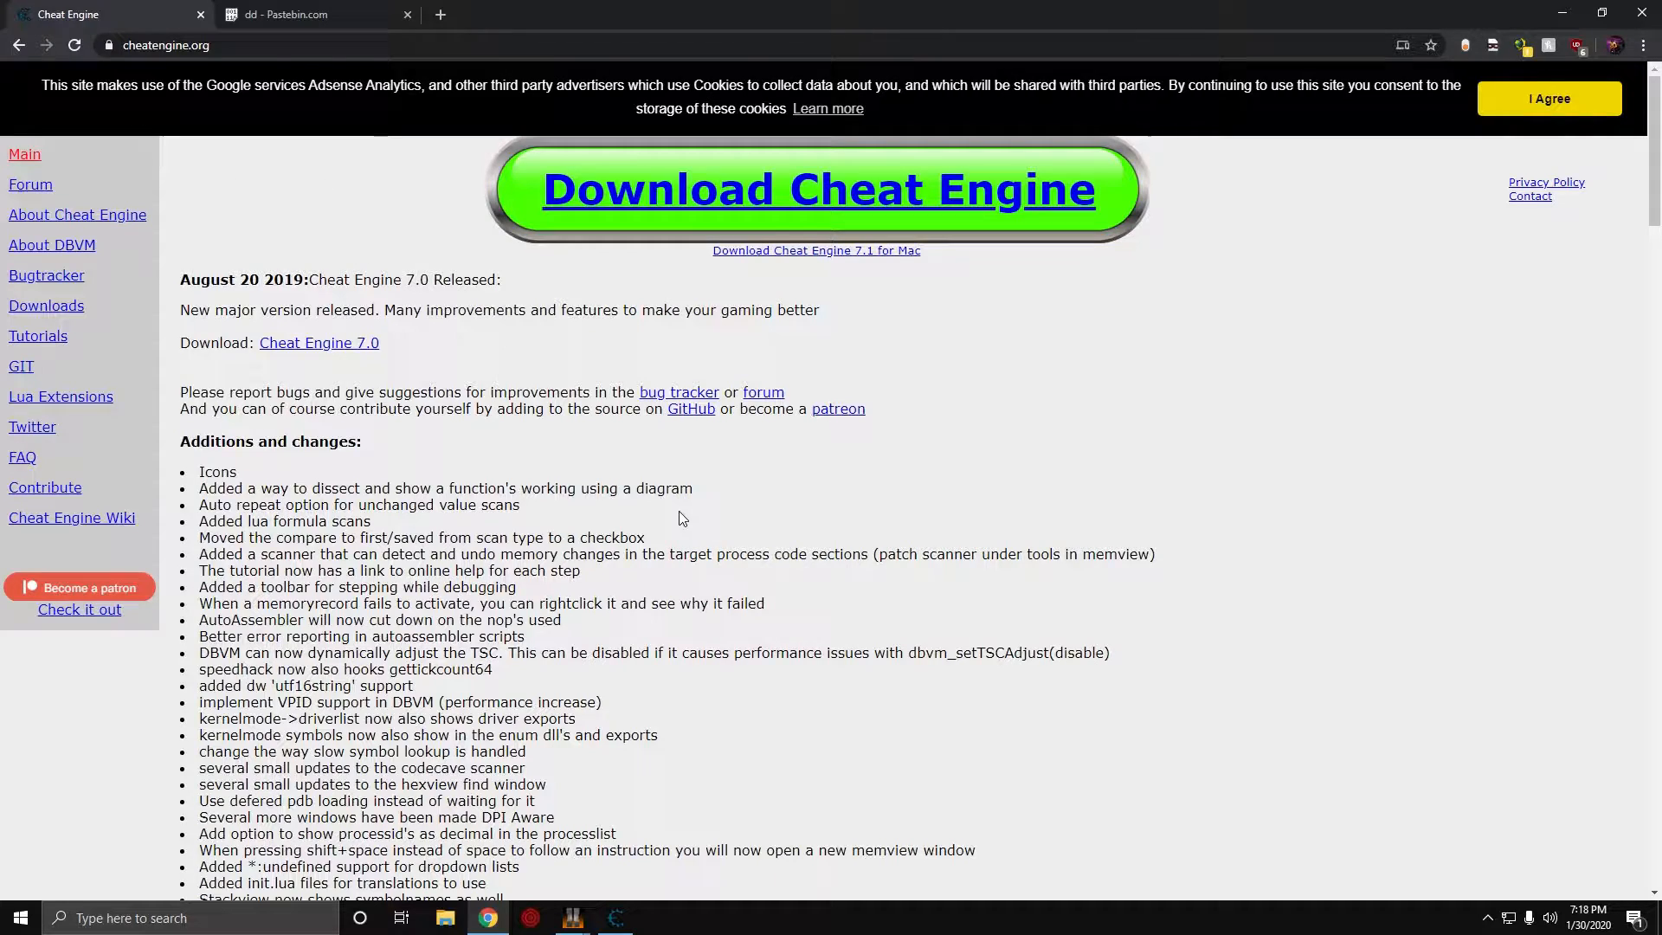
mouse_move(370, 346)
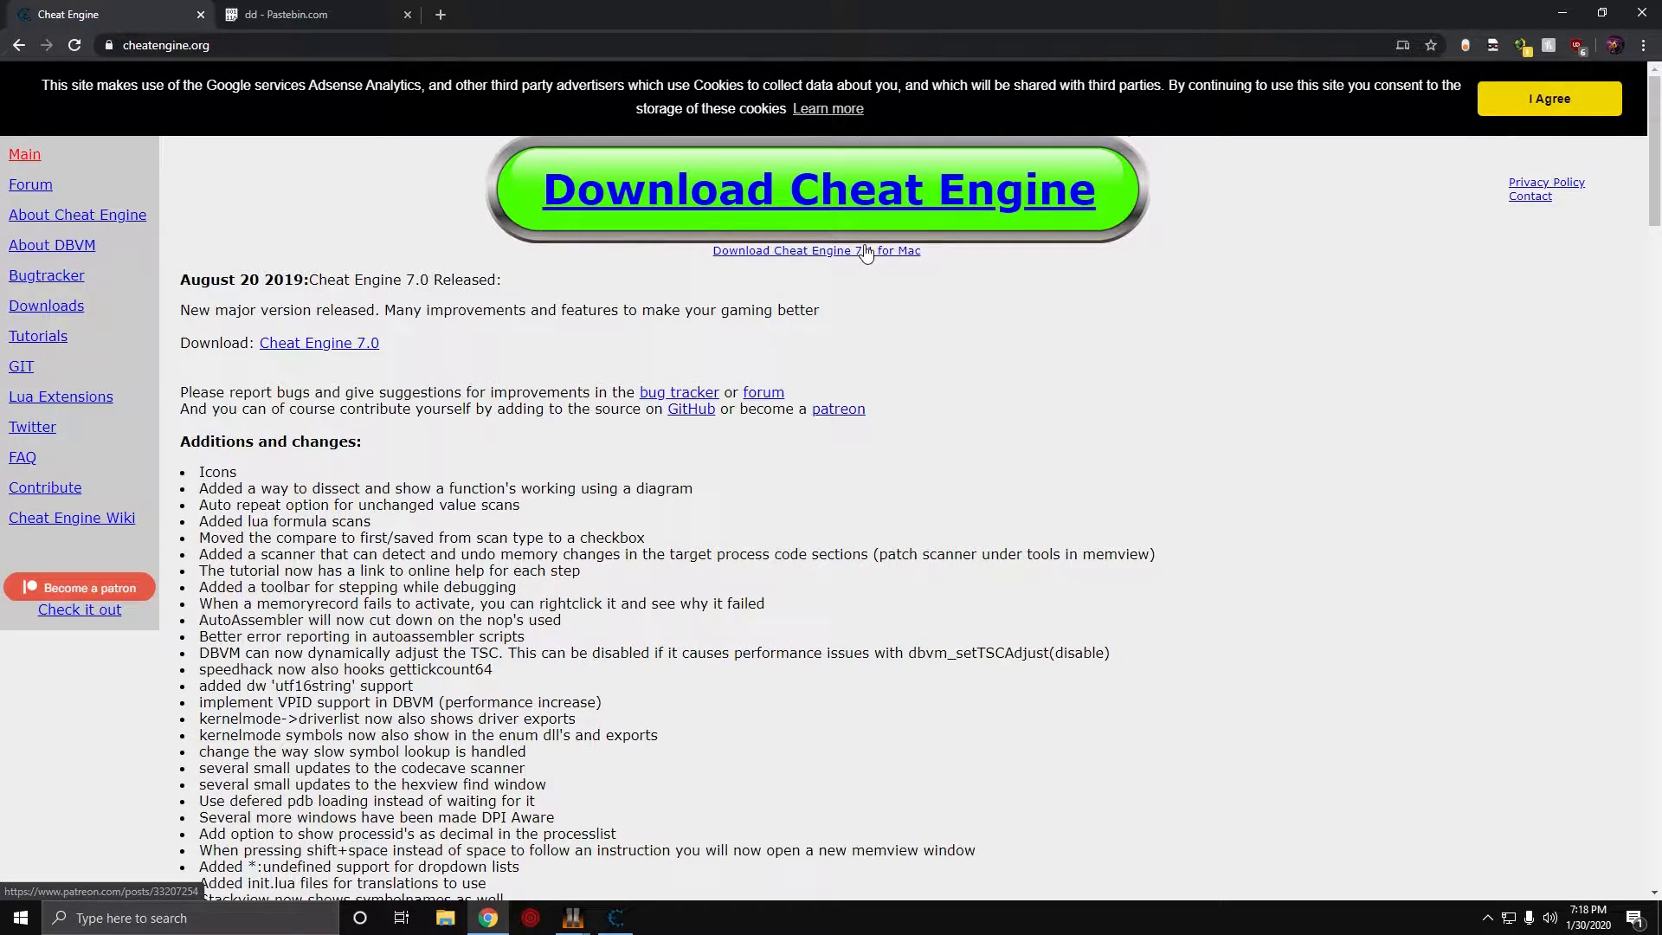
- Switch Chrome to the 'dd - Pastebin.com' tab listing viewmodel animation names and addresses
click(295, 15)
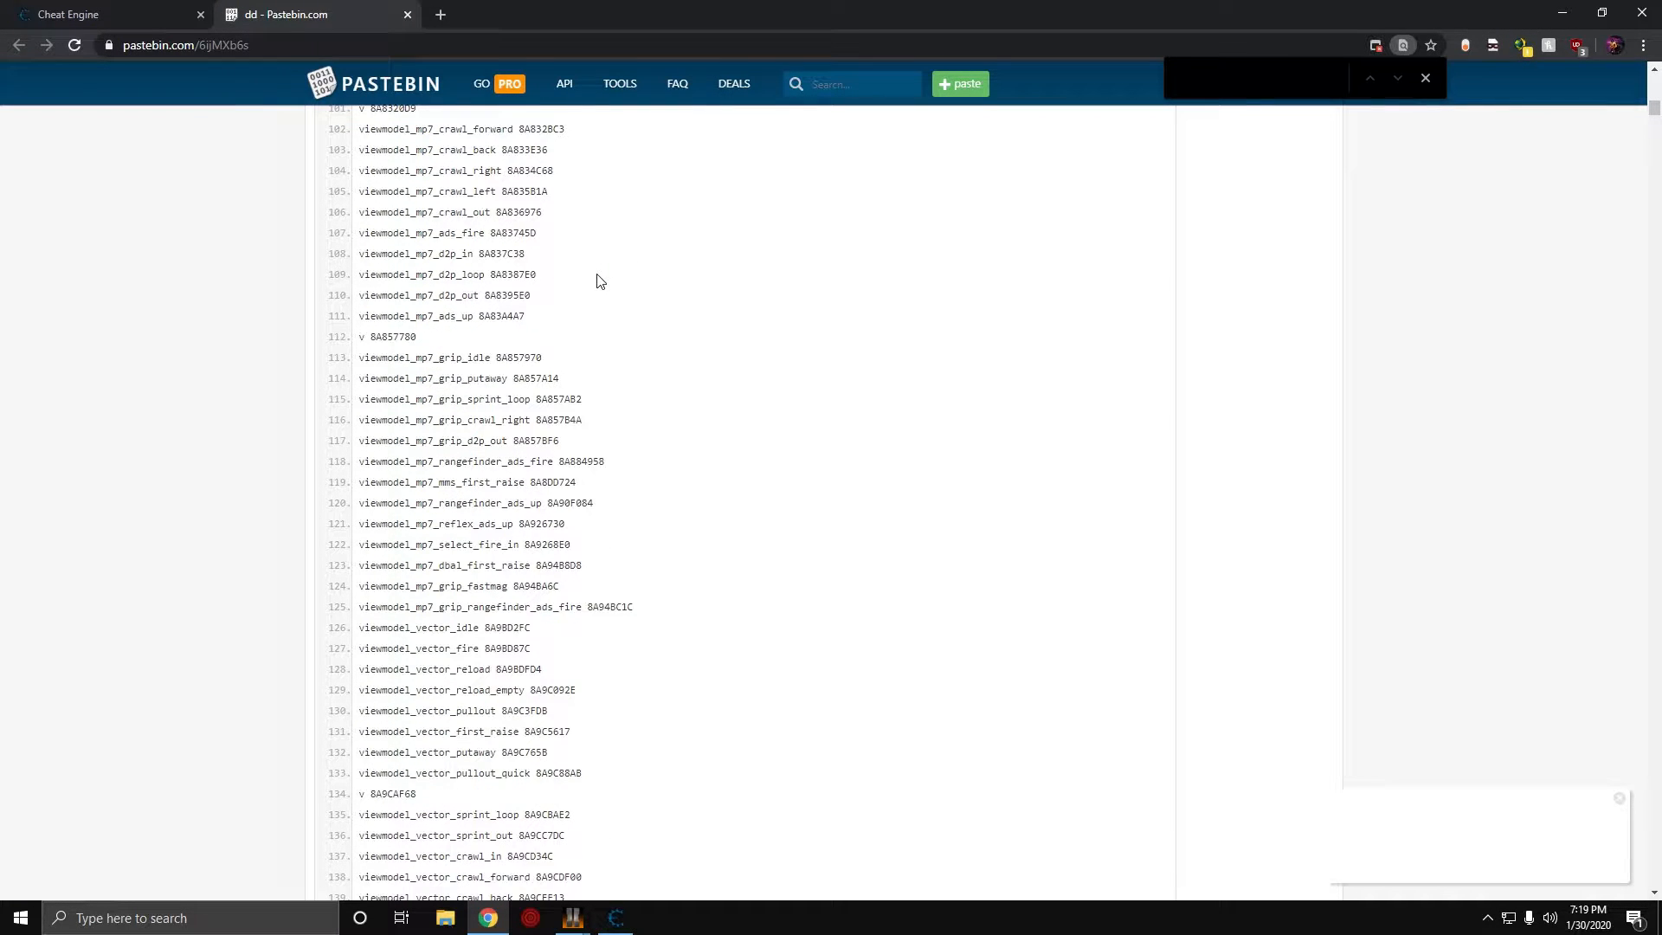
- Delete the saved viewmodel_ballista_pullout entry from Cheat Engine's address table
scroll(down, 3)
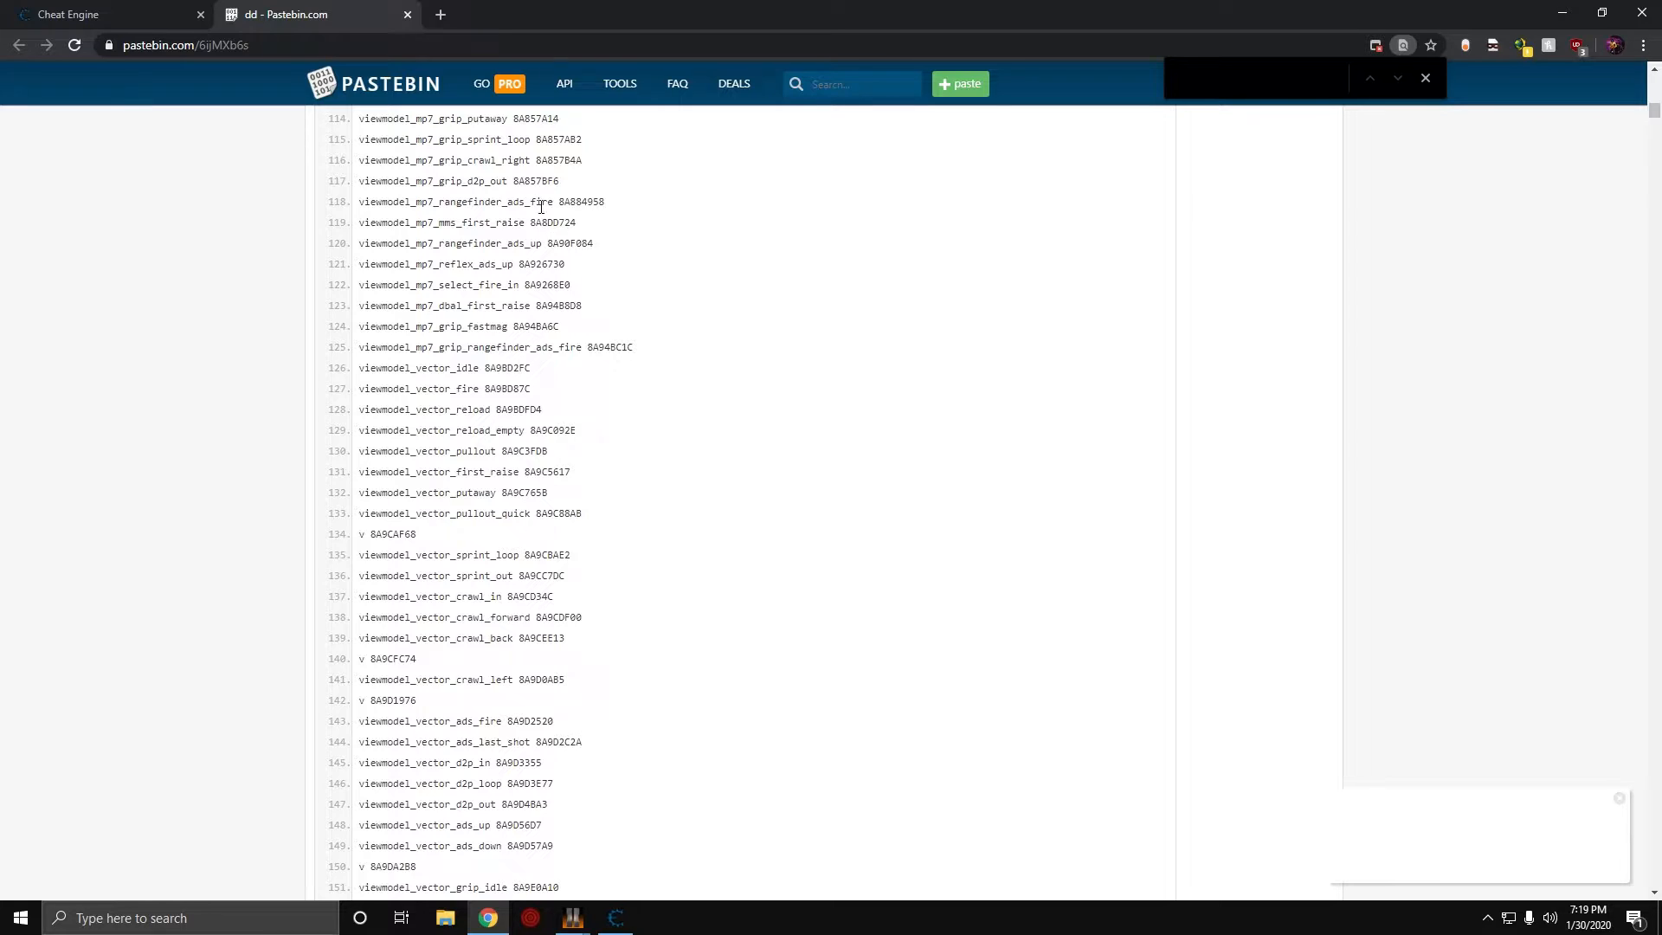
mouse_move(608, 844)
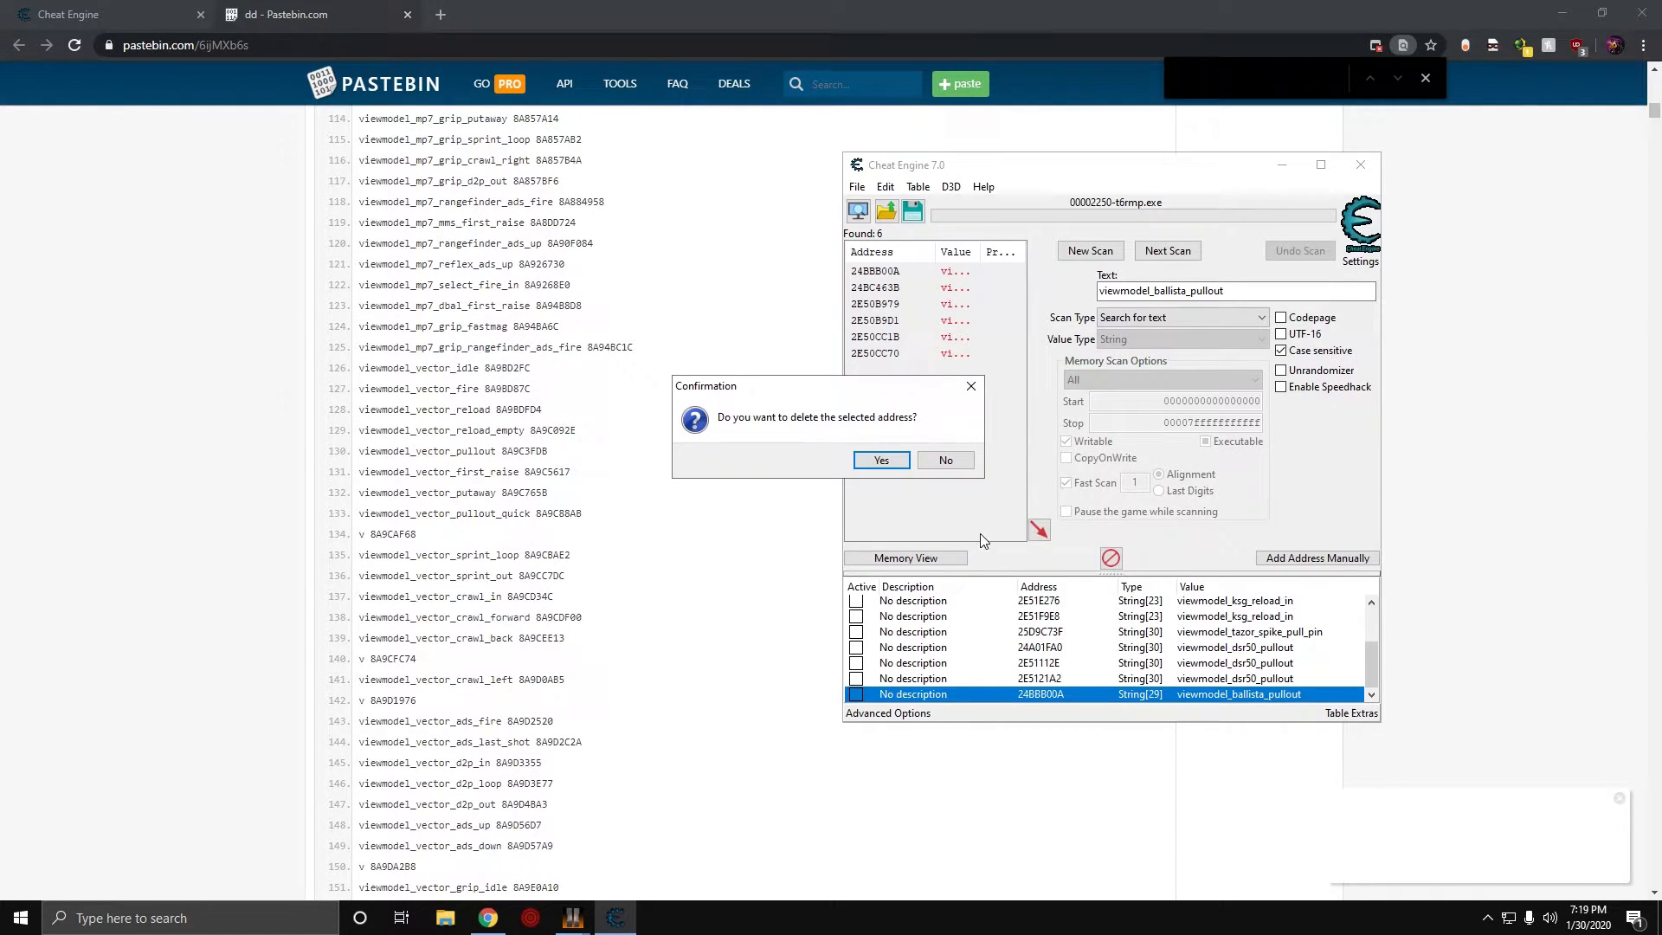
click(945, 459)
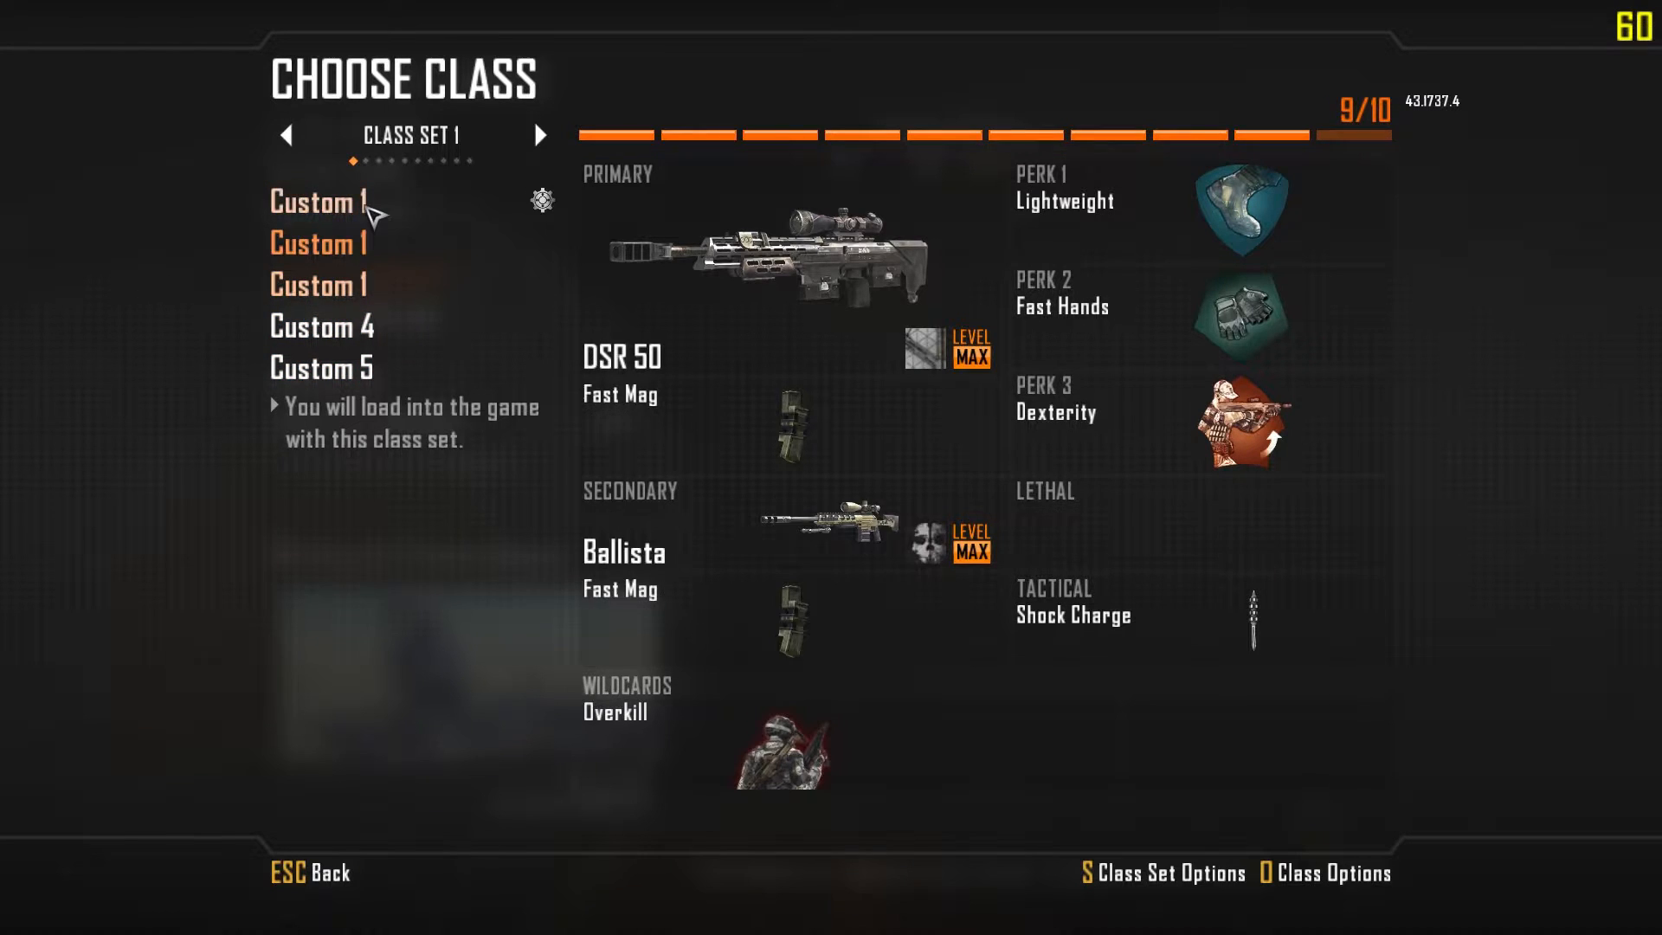
- Open the Custom 1 class, view its combat knife personalization, then back out
click(313, 202)
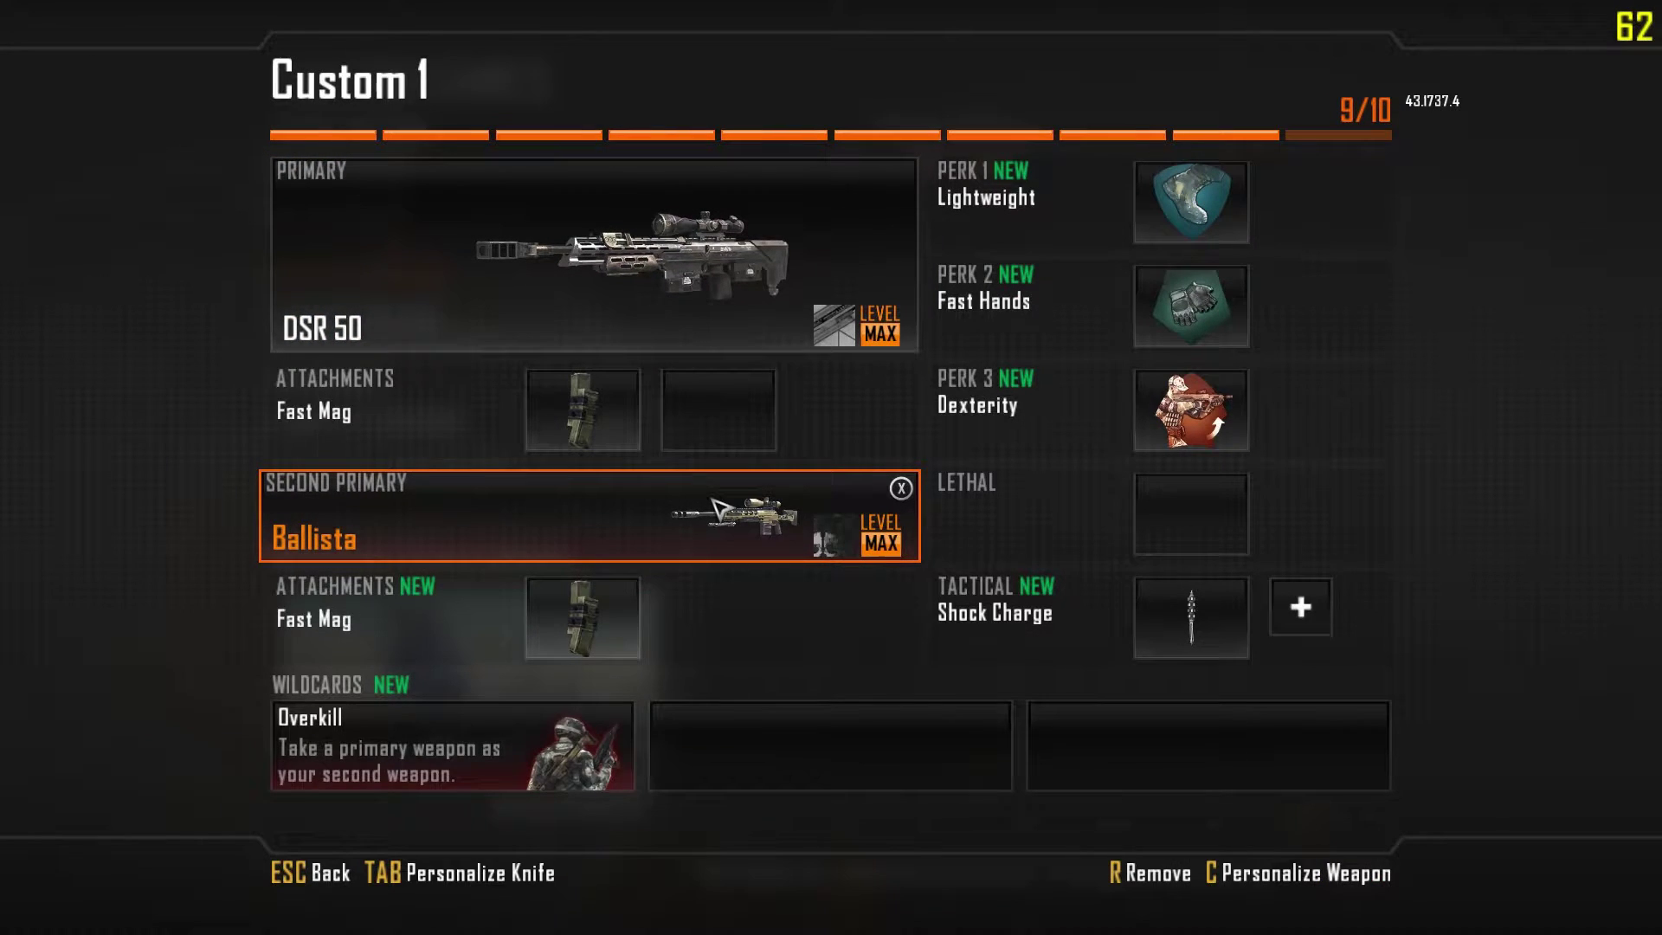
key(Tab)
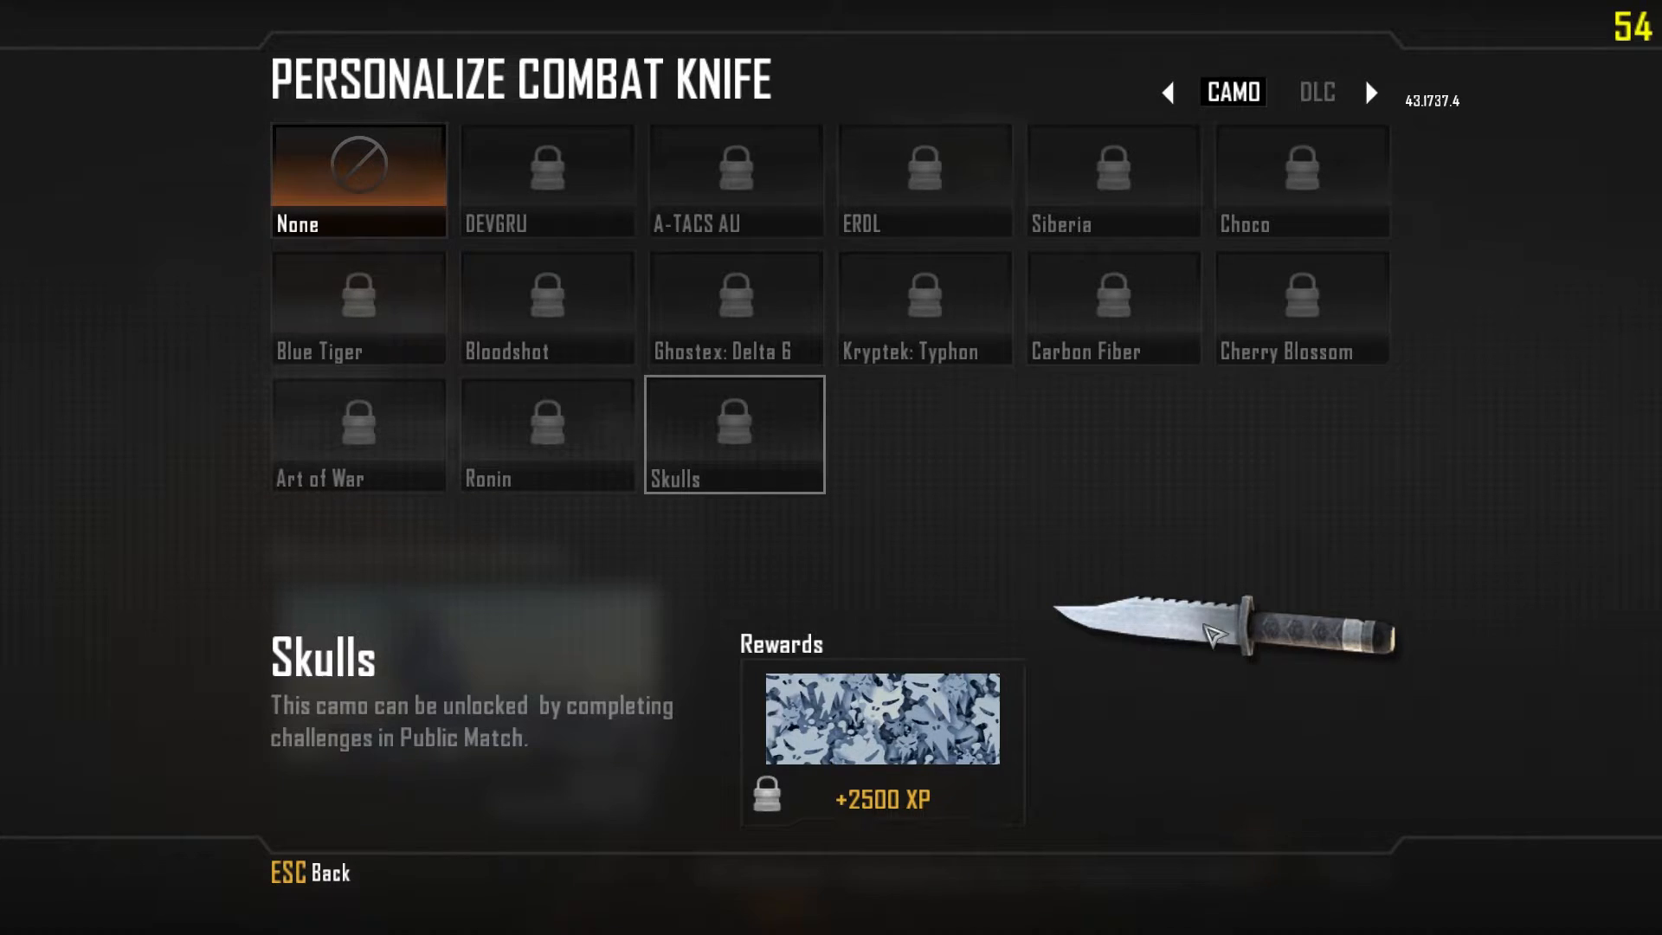
key(Escape)
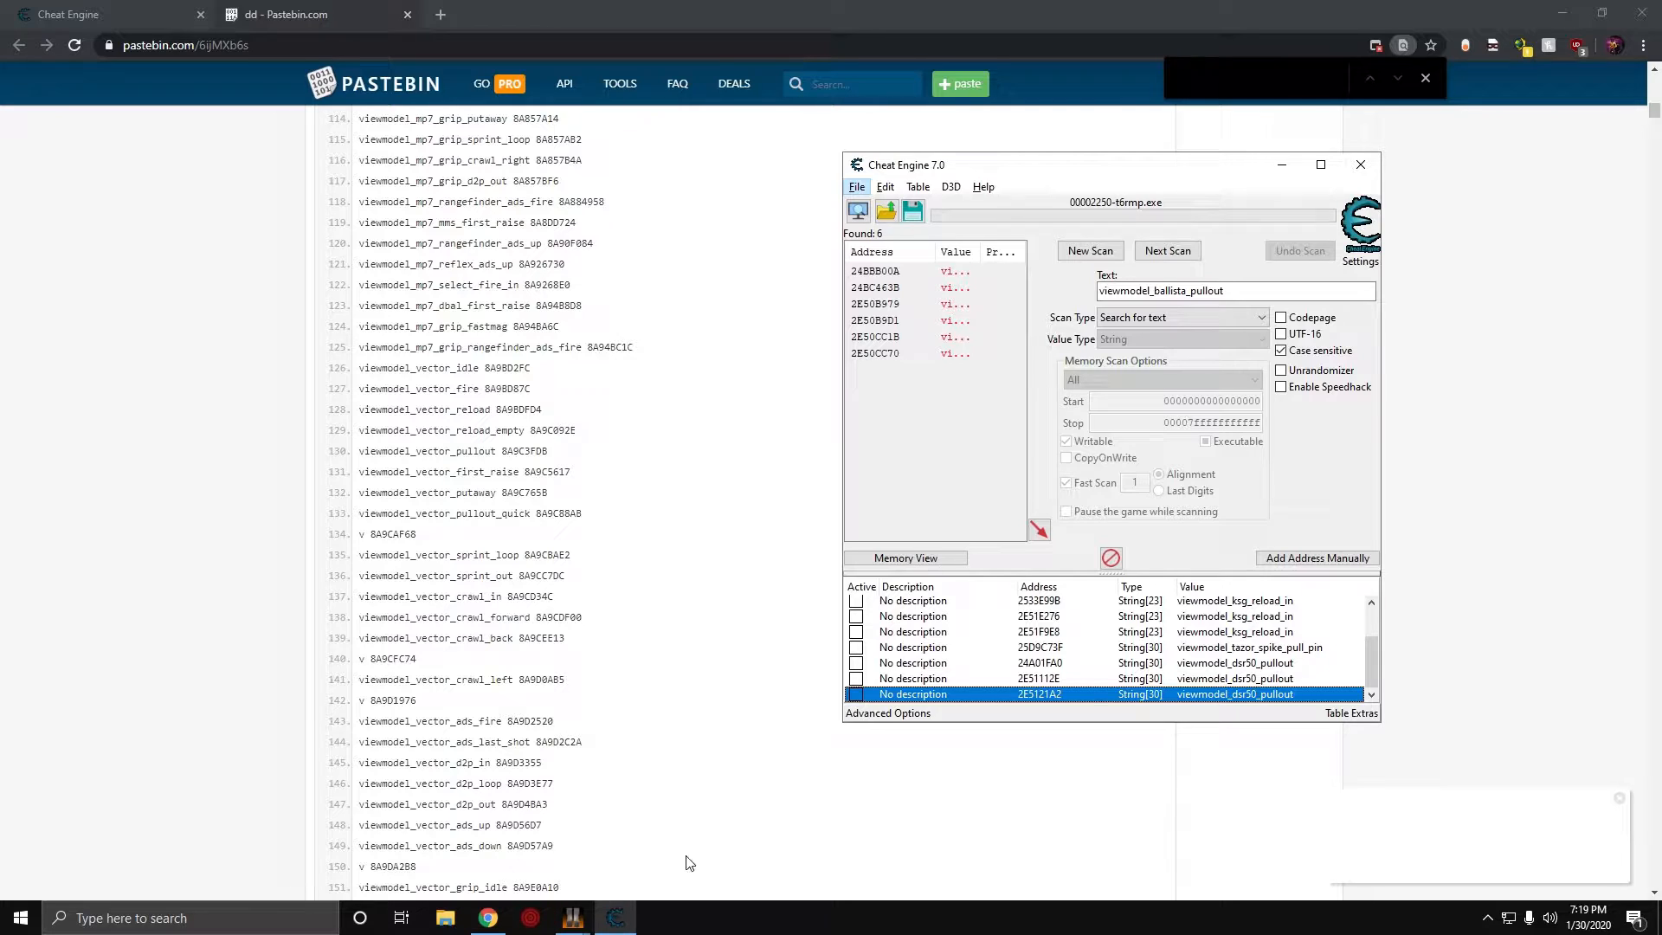
- Attach Cheat Engine to Call of Duty Black Ops II - Multiplayer and locate viewmodel_ballista_pullout on Pastebin
click(857, 186)
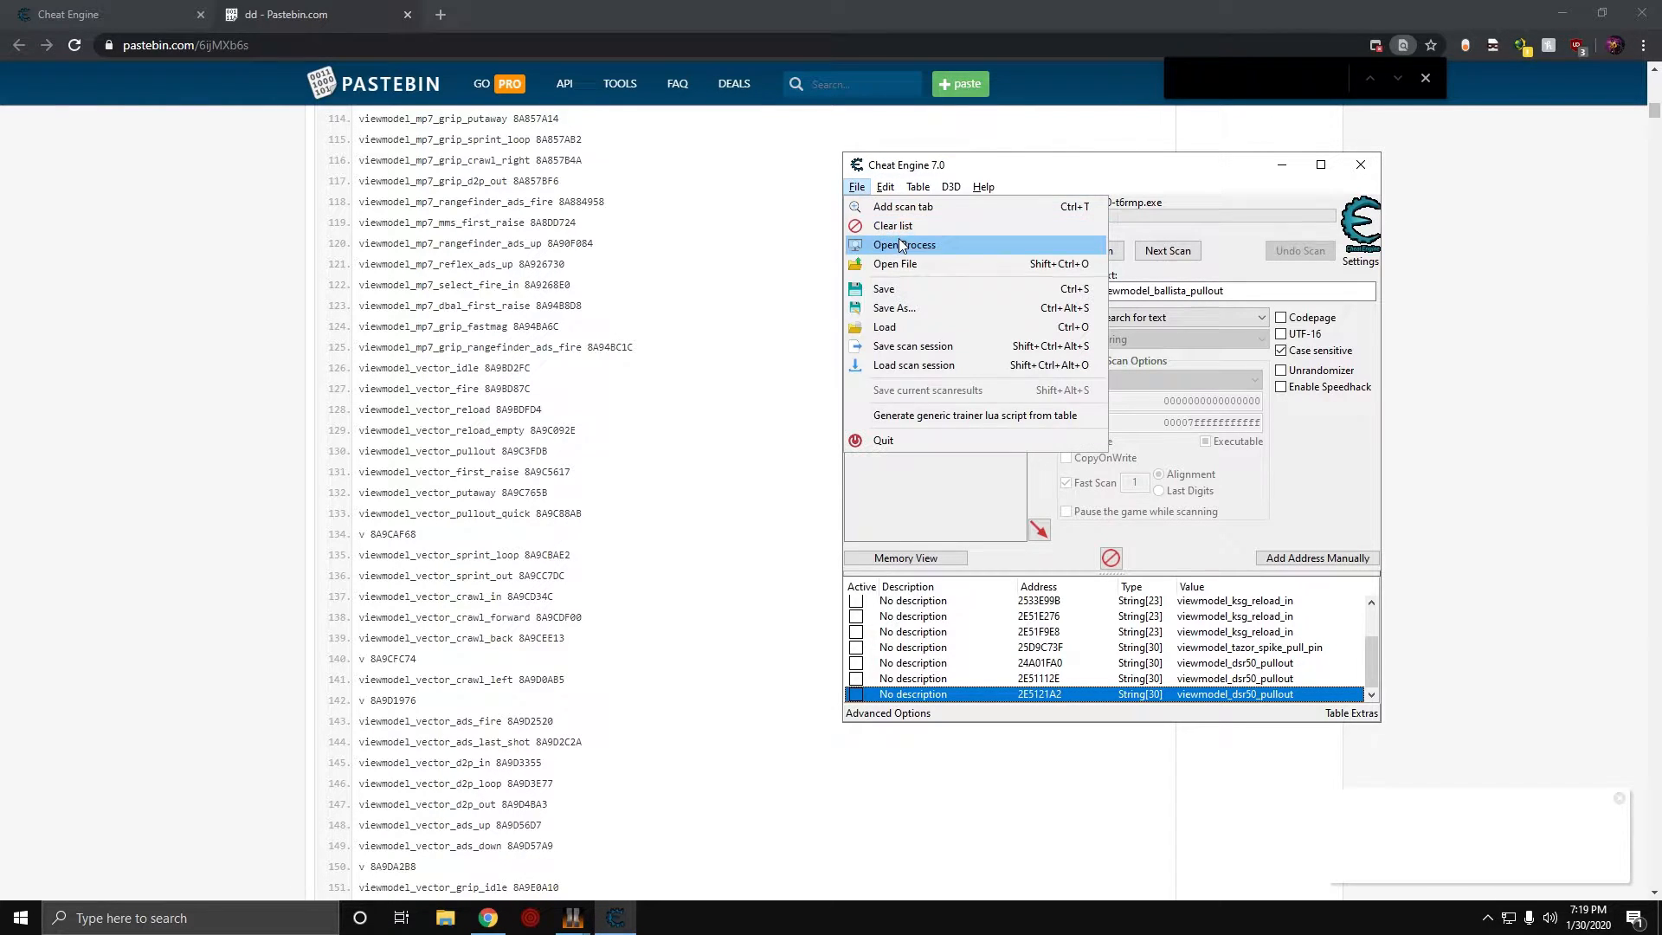
click(900, 245)
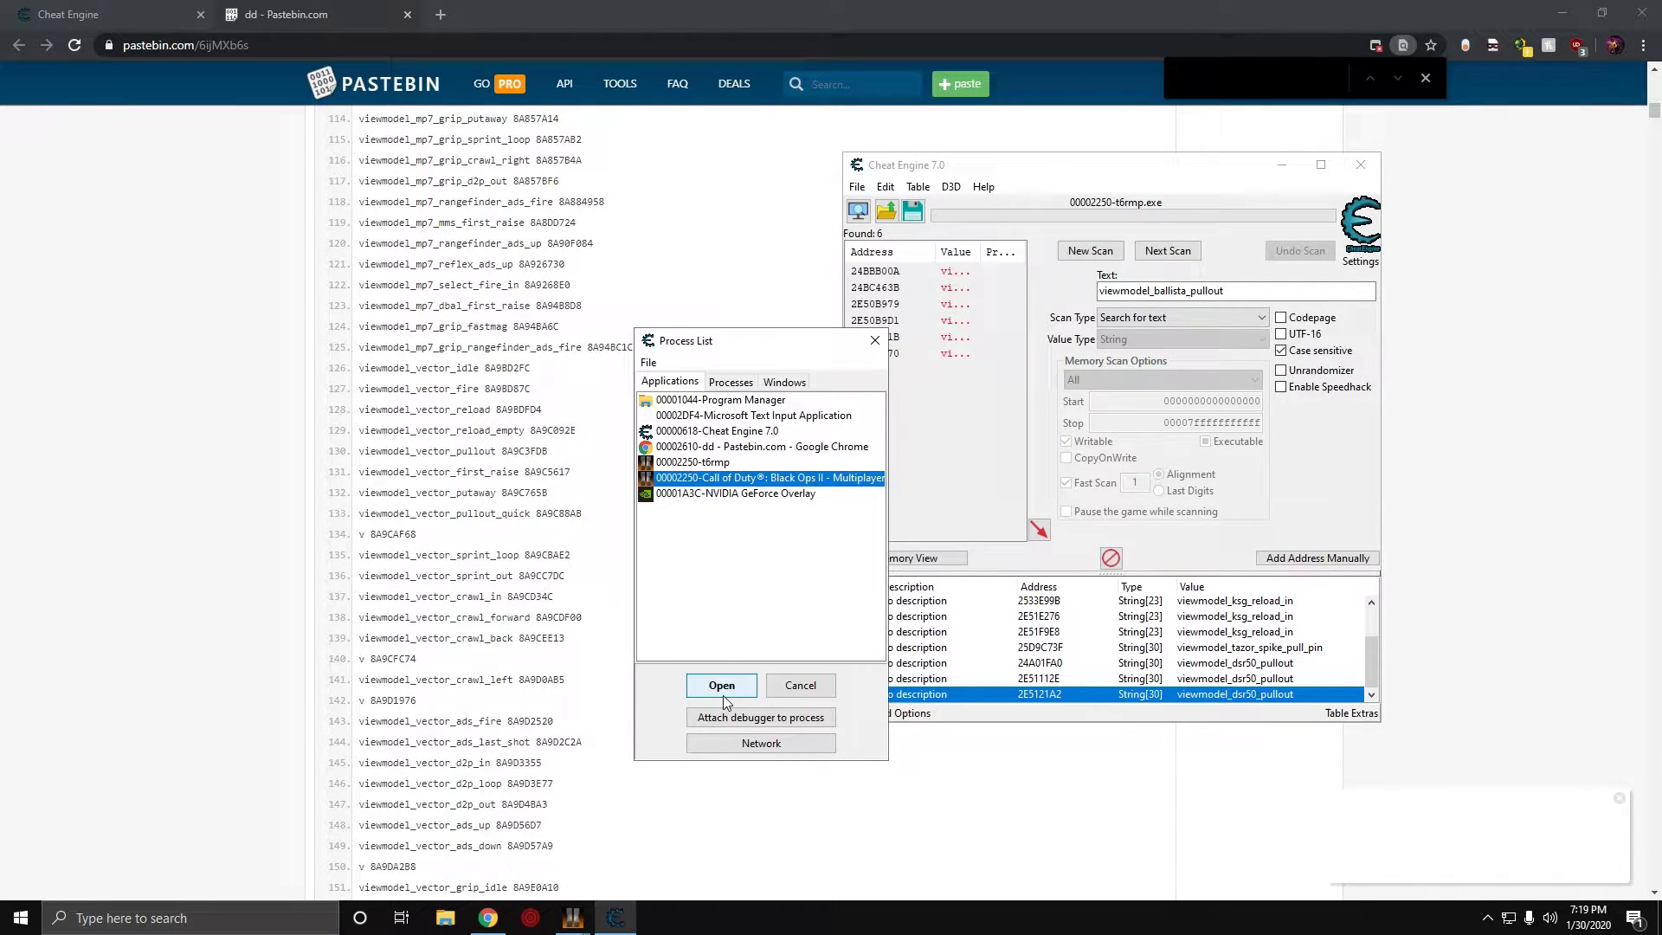
click(721, 684)
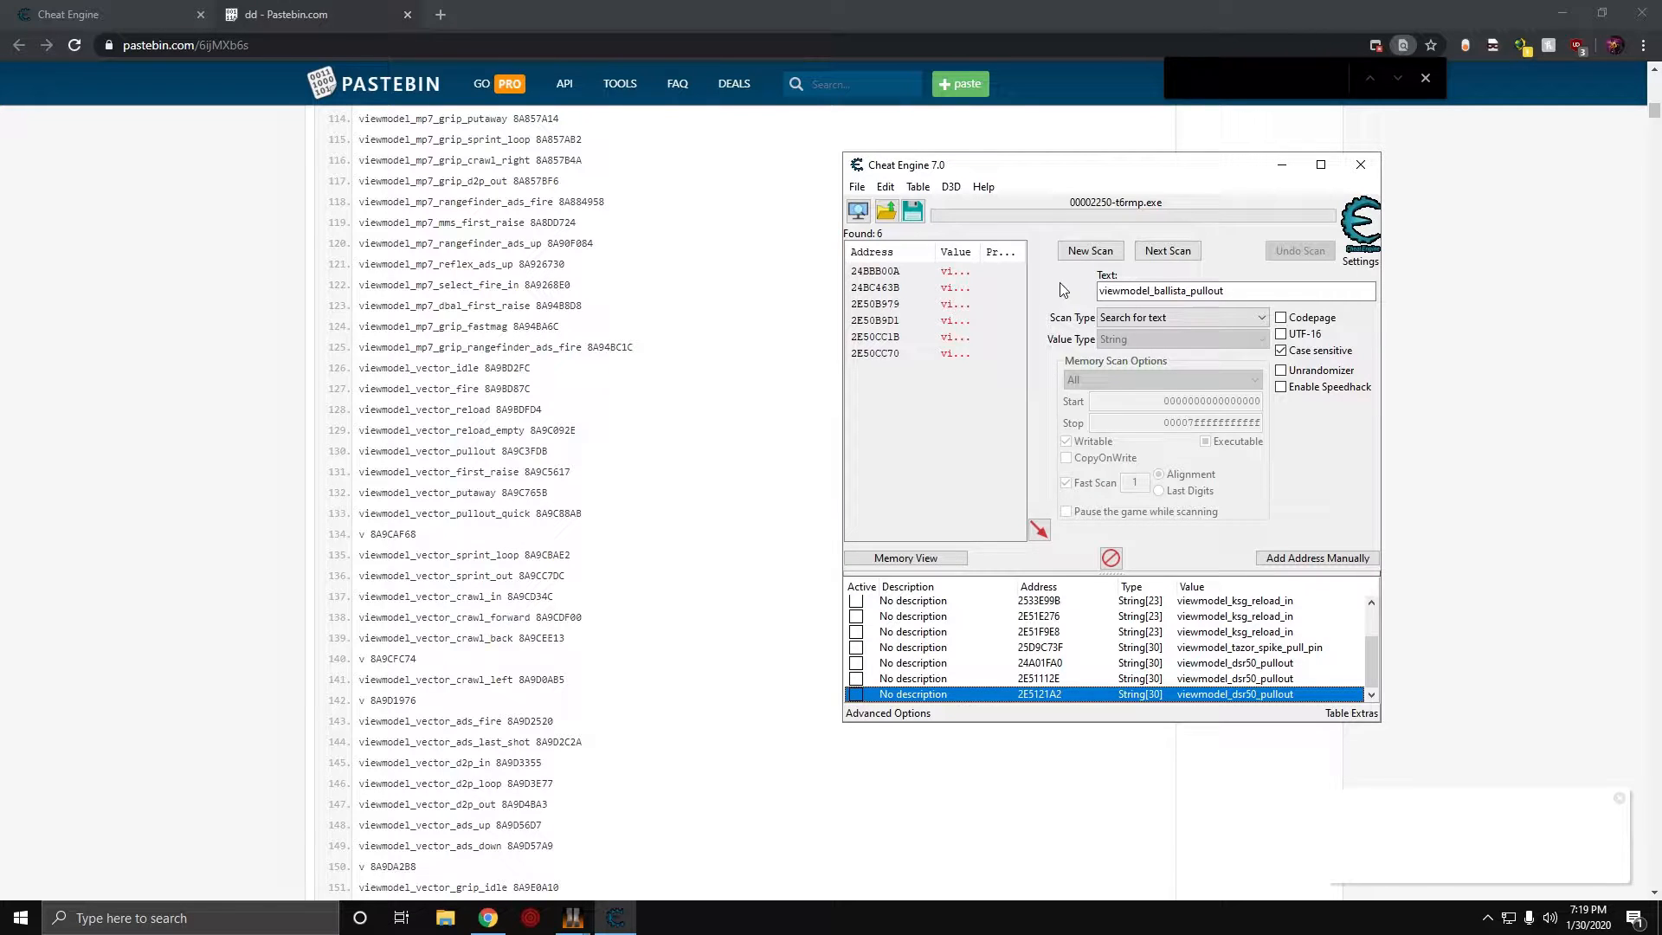
click(1090, 250)
text(viewmodel_ba)
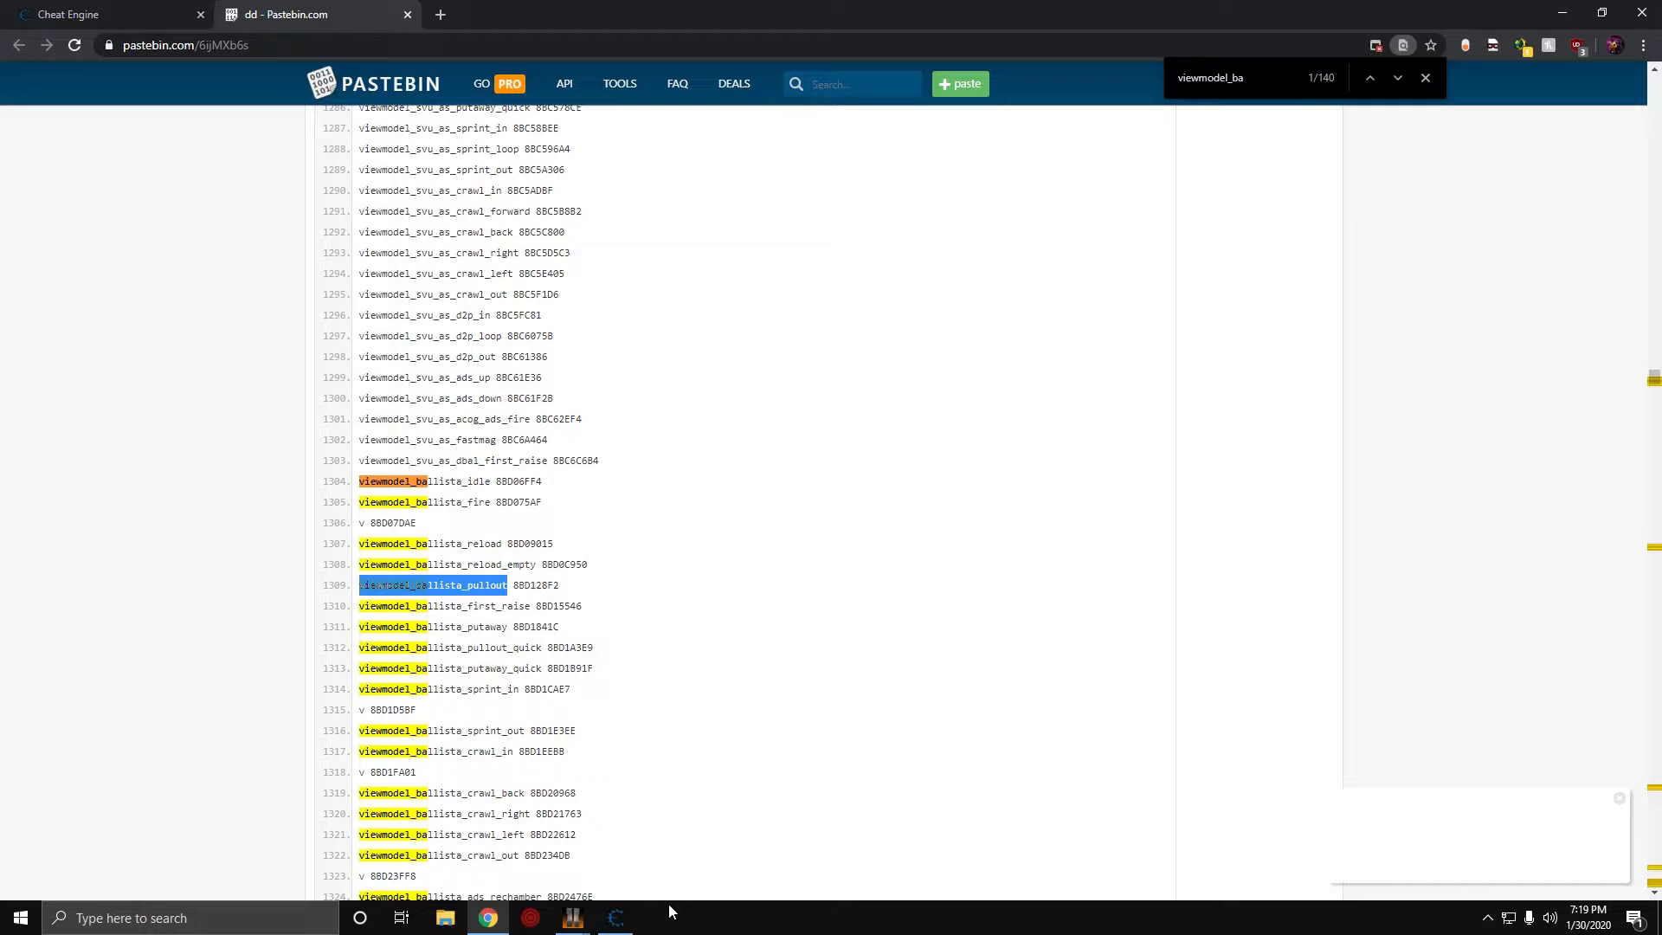
- Text-scan memory for viewmodel_ballista_pullout and add the six found addresses to the table
click(614, 917)
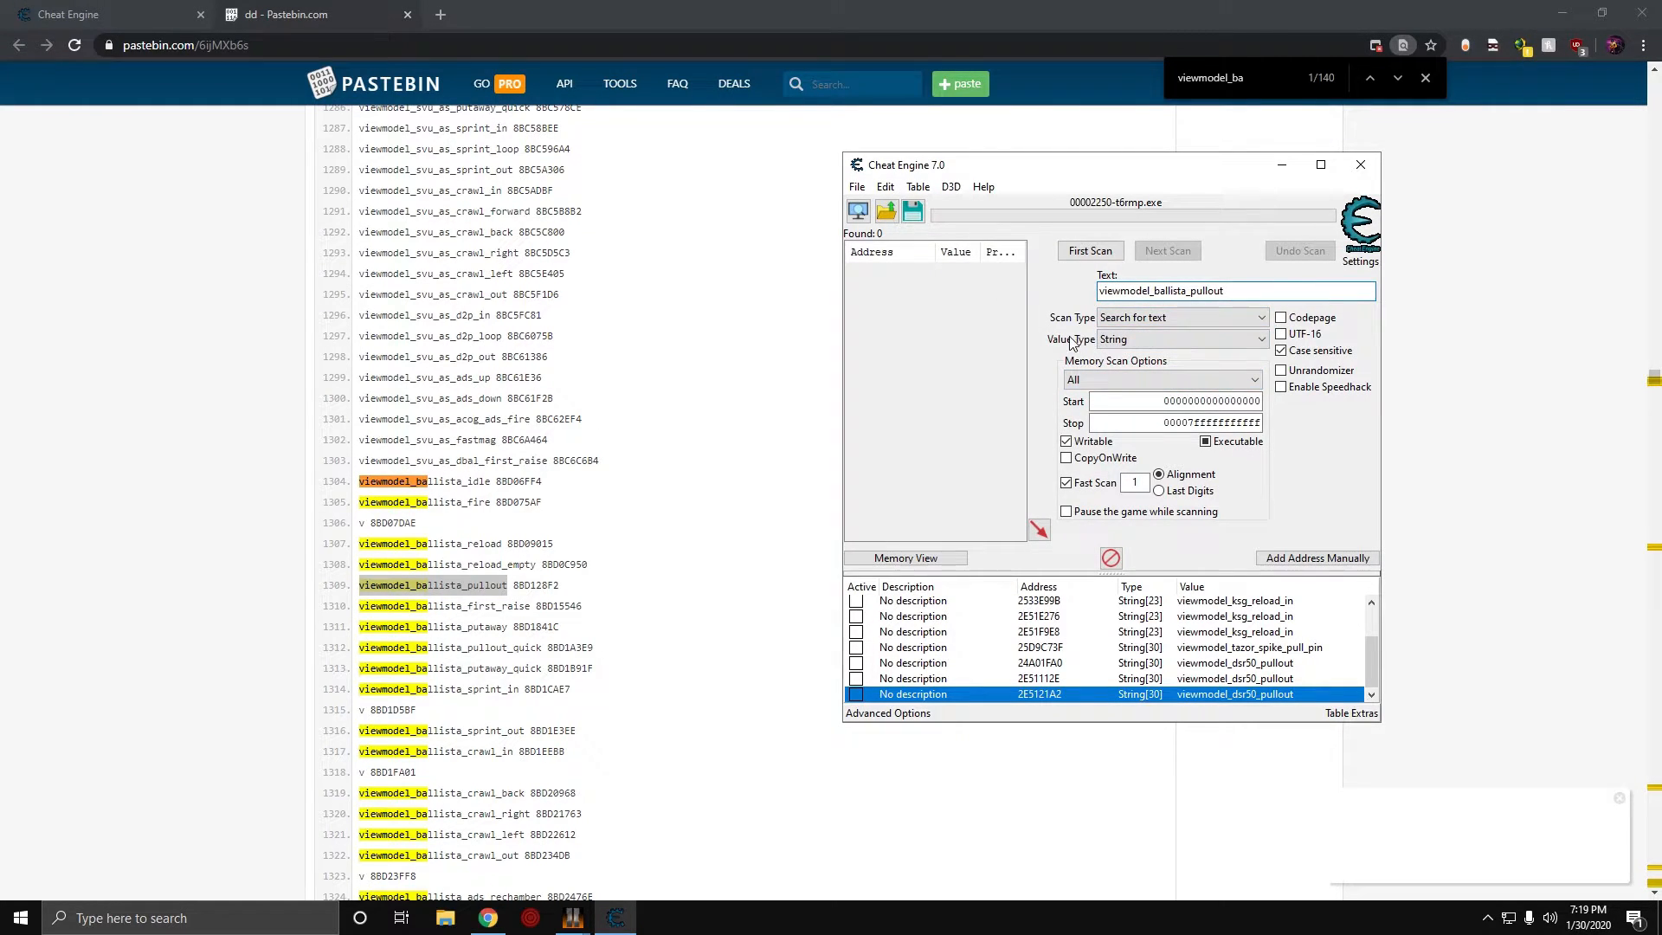
click(1089, 250)
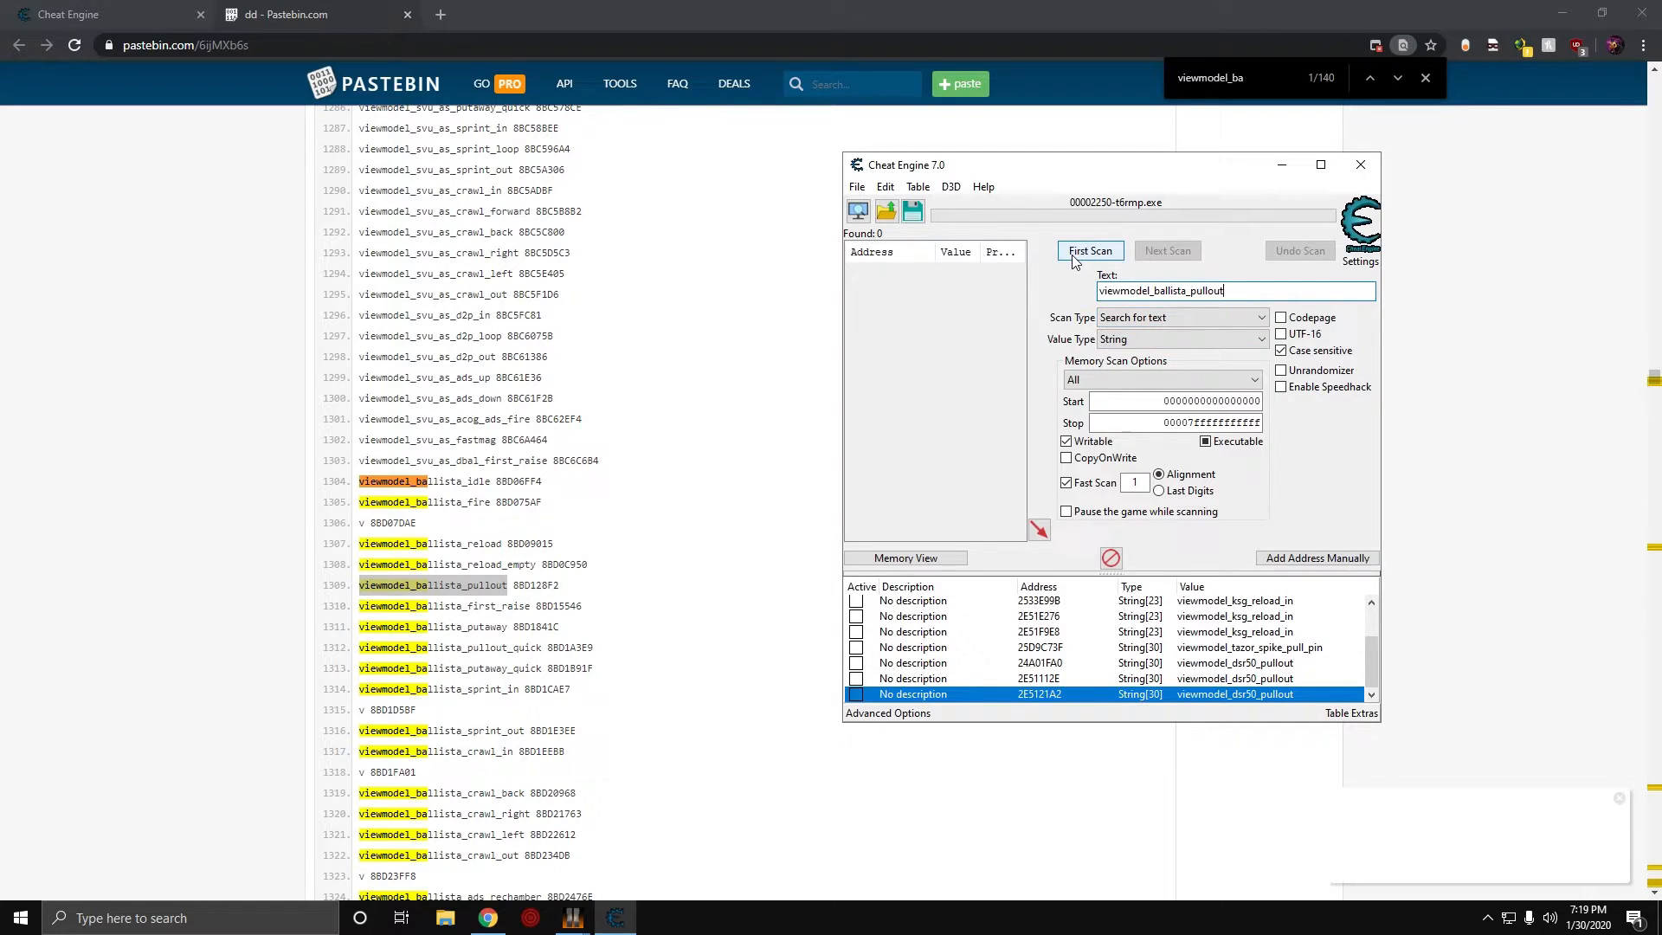
click(1089, 250)
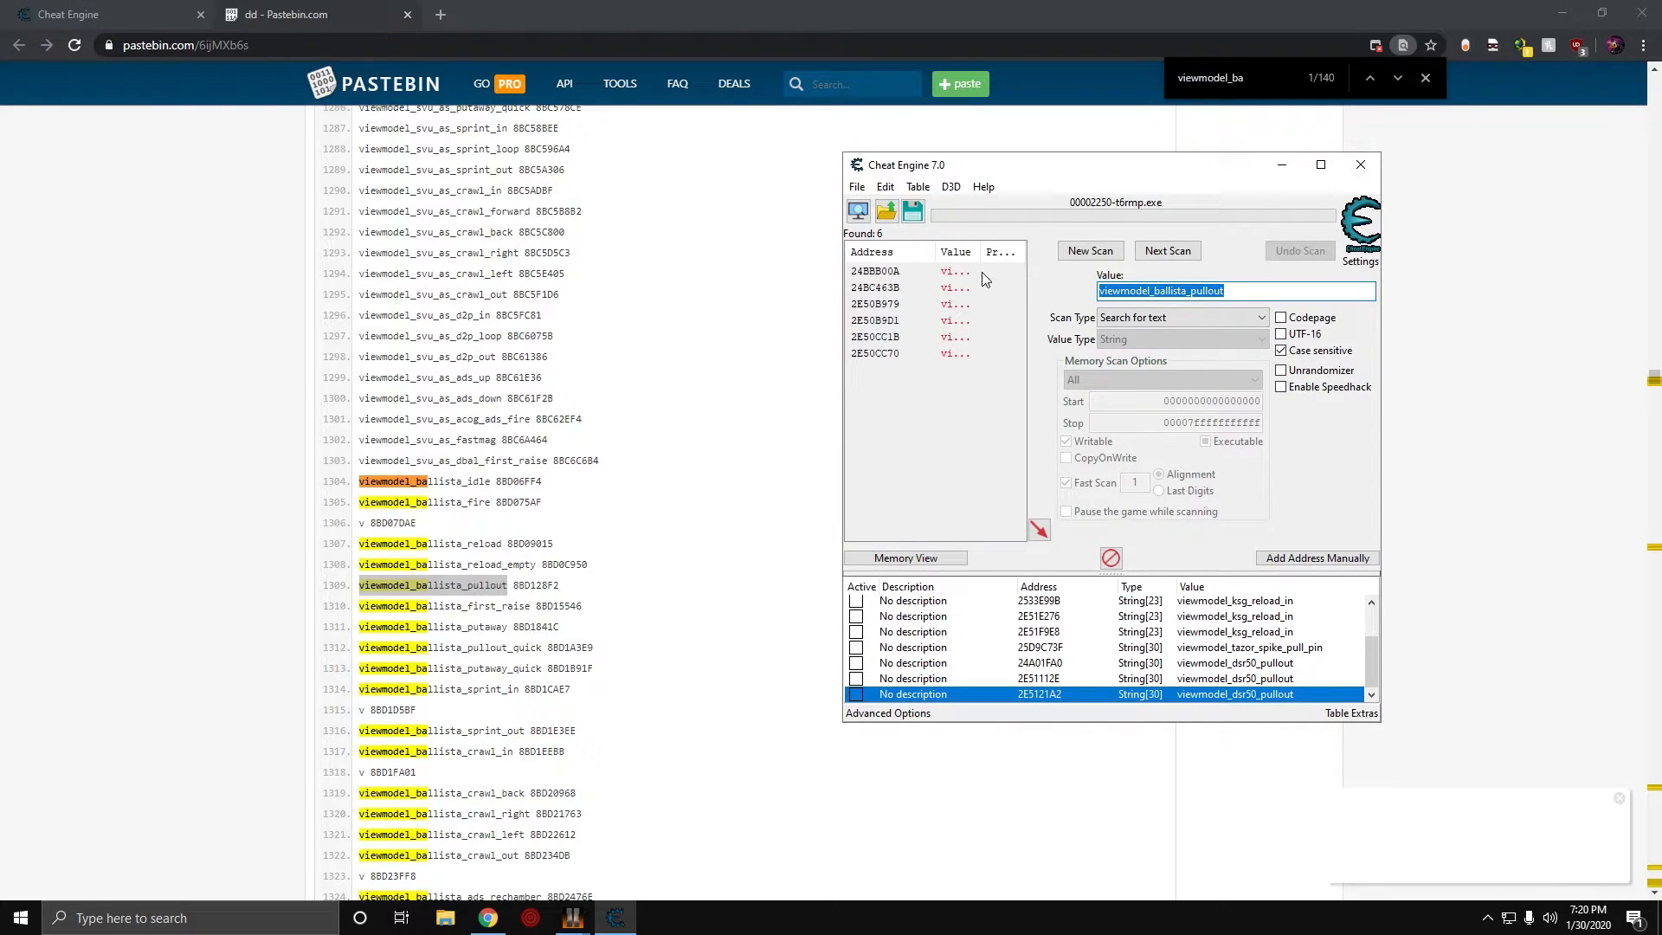
click(901, 286)
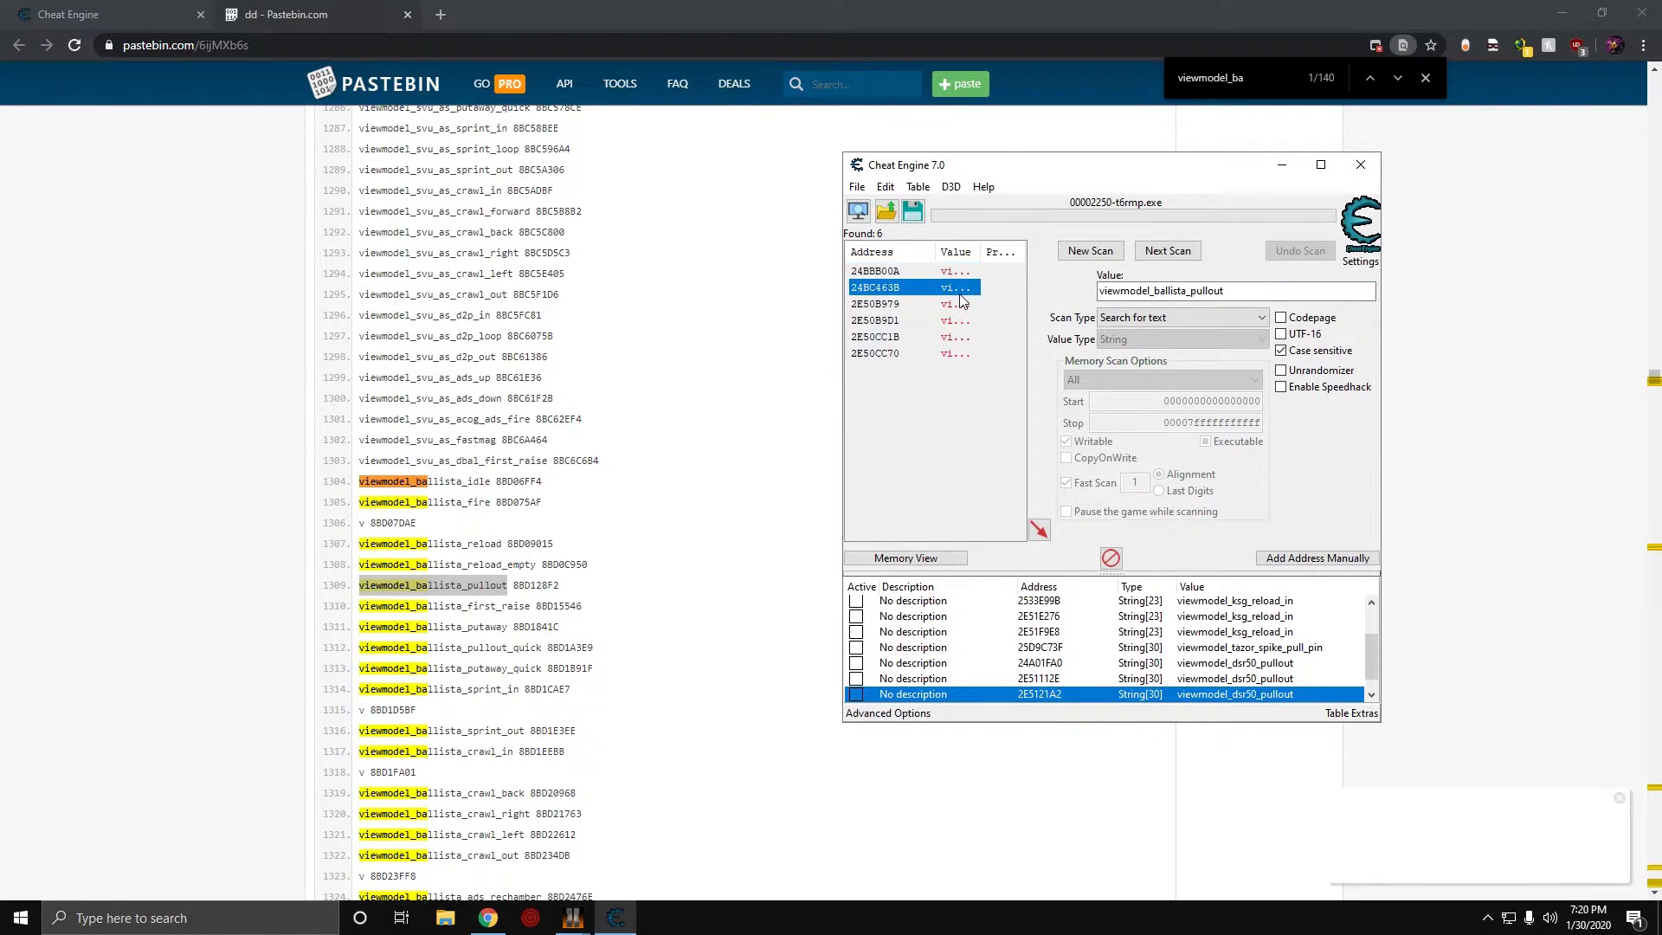
click(894, 353)
text(strid)
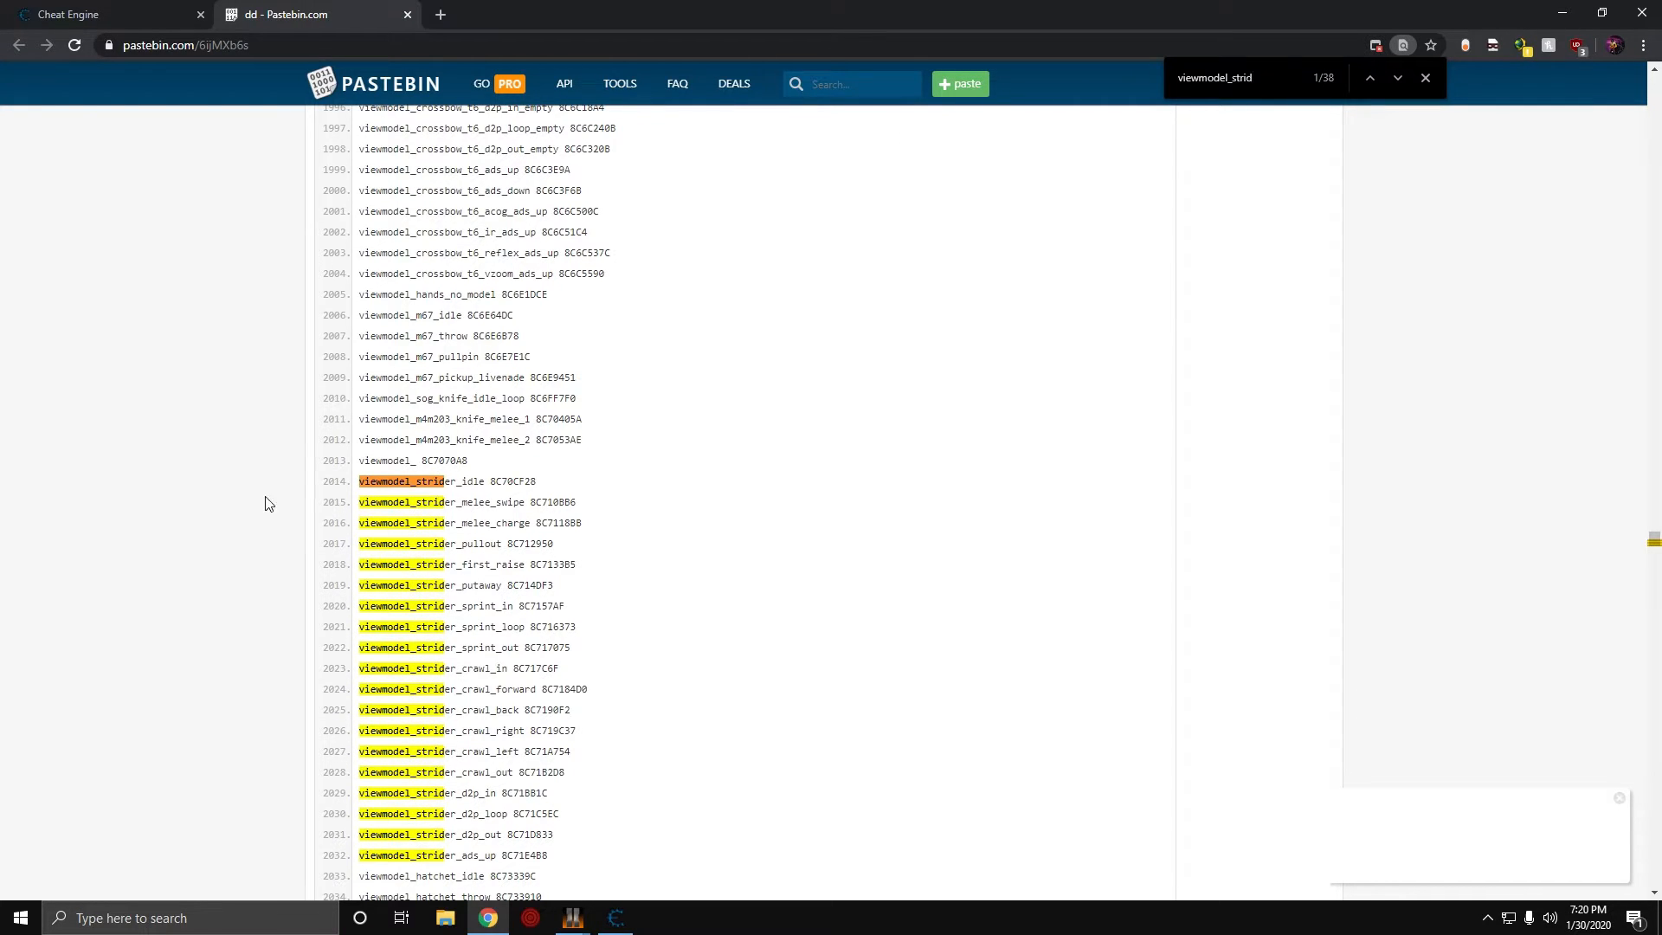
- Select viewmodel_strider_first_raise on Pastebin and bring Cheat Engine to the front
drag(406, 563, 536, 563)
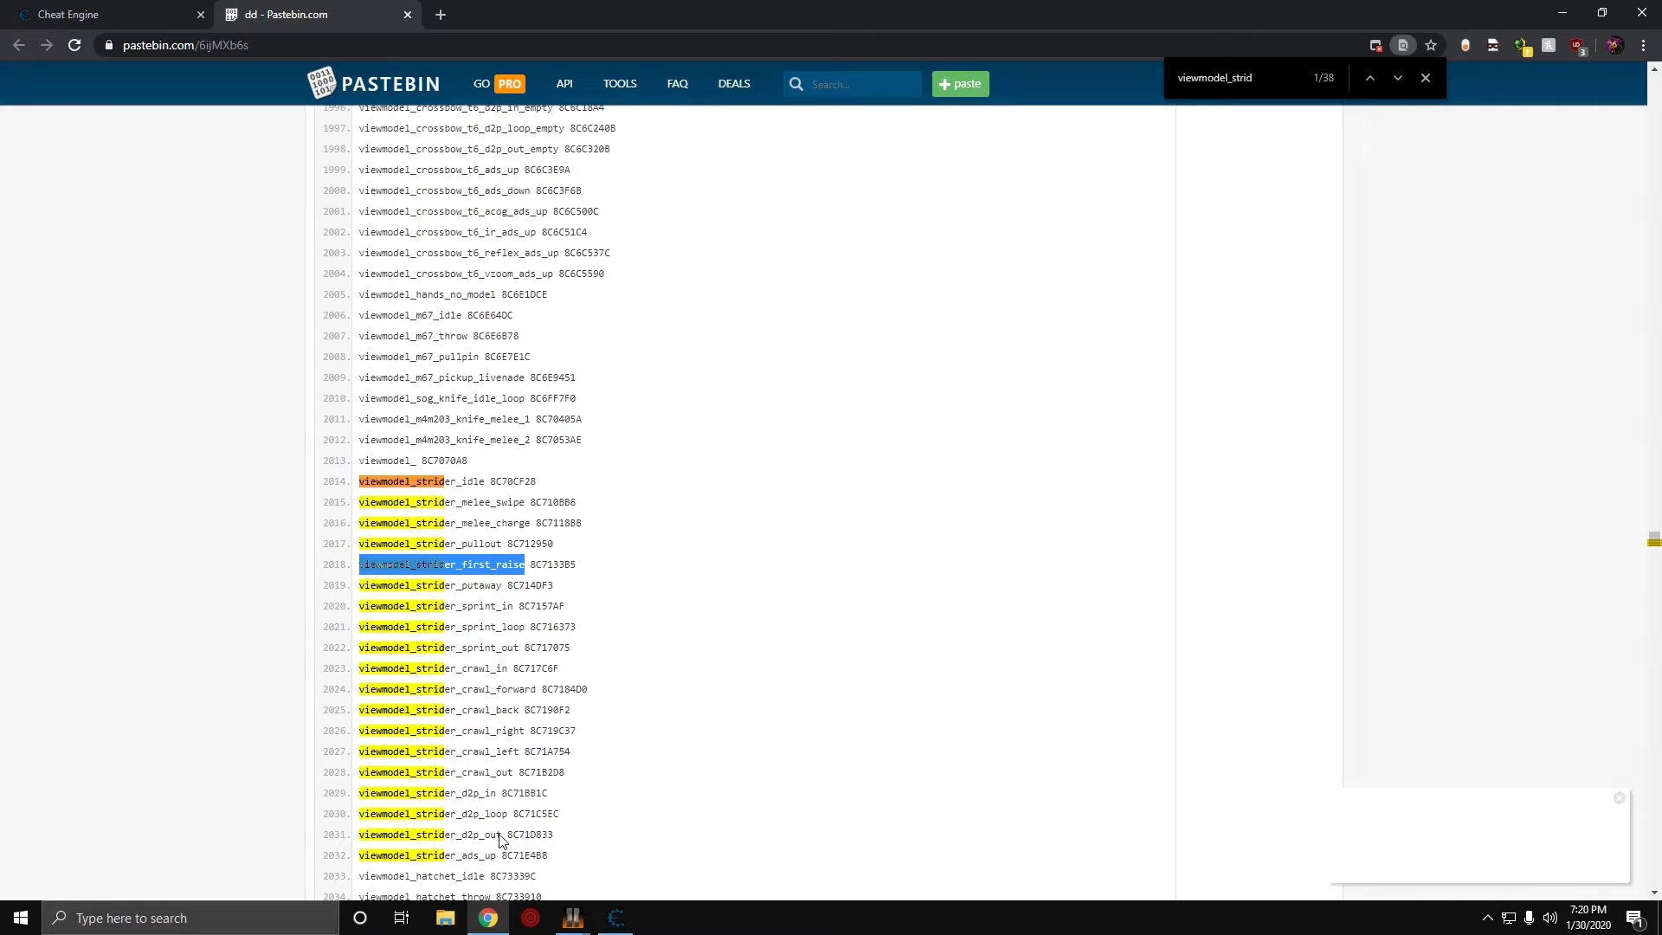
click(617, 918)
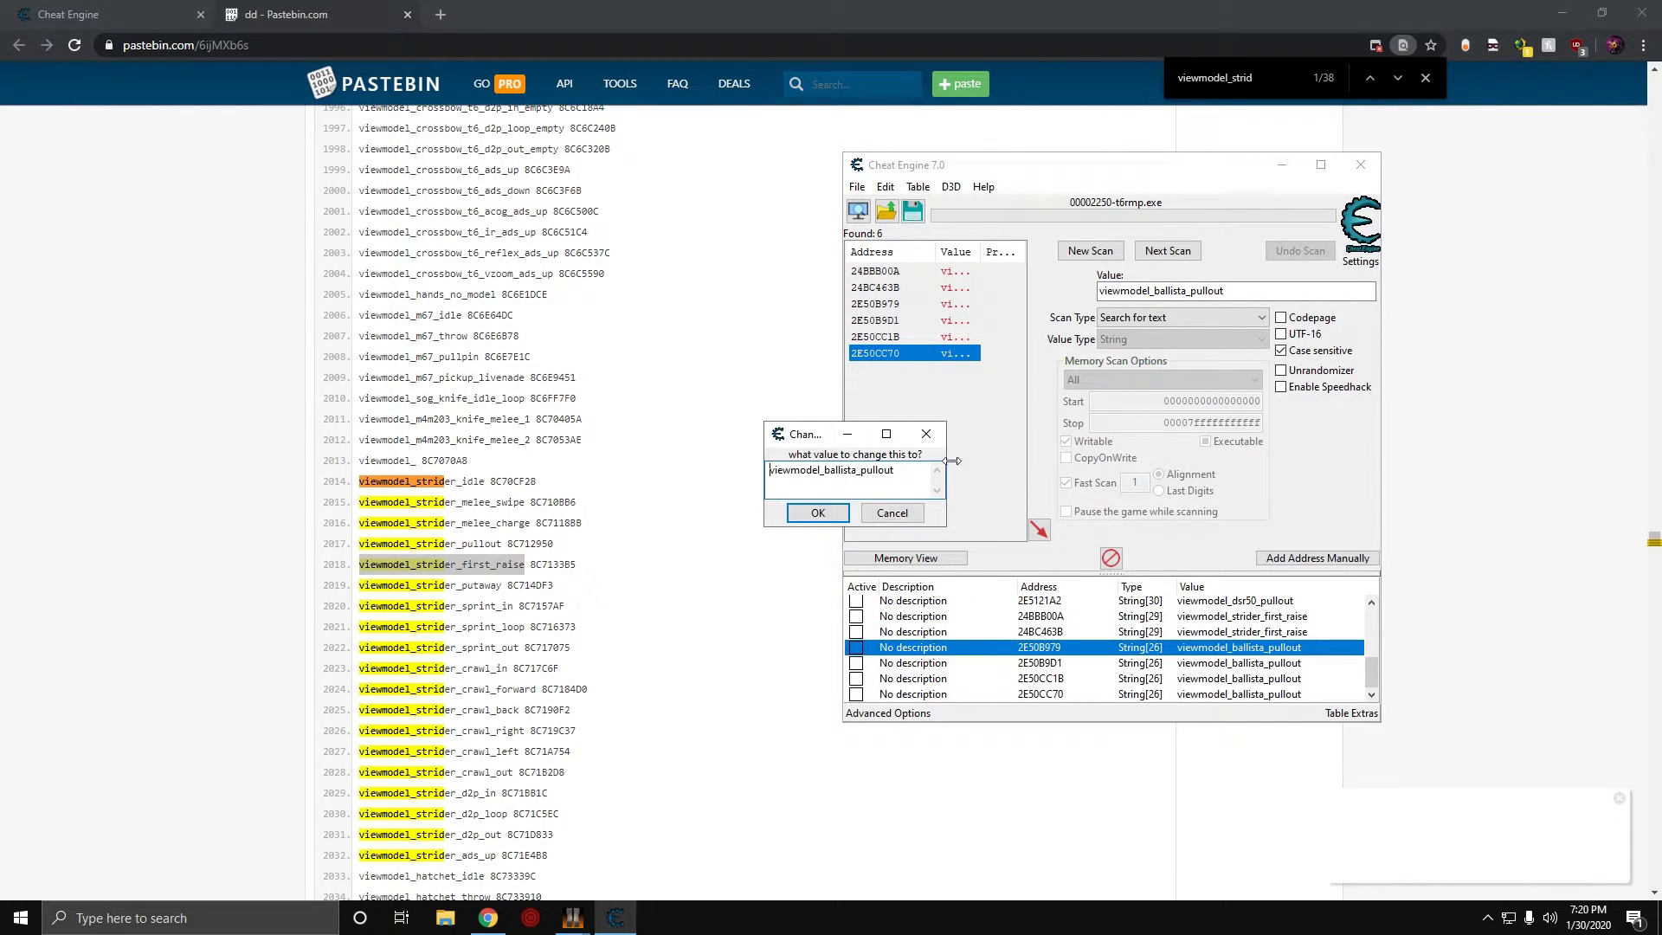
- Set the remaining ballista pullout values to viewmodel_strider_first_raise, then select the scan Value text
click(1205, 662)
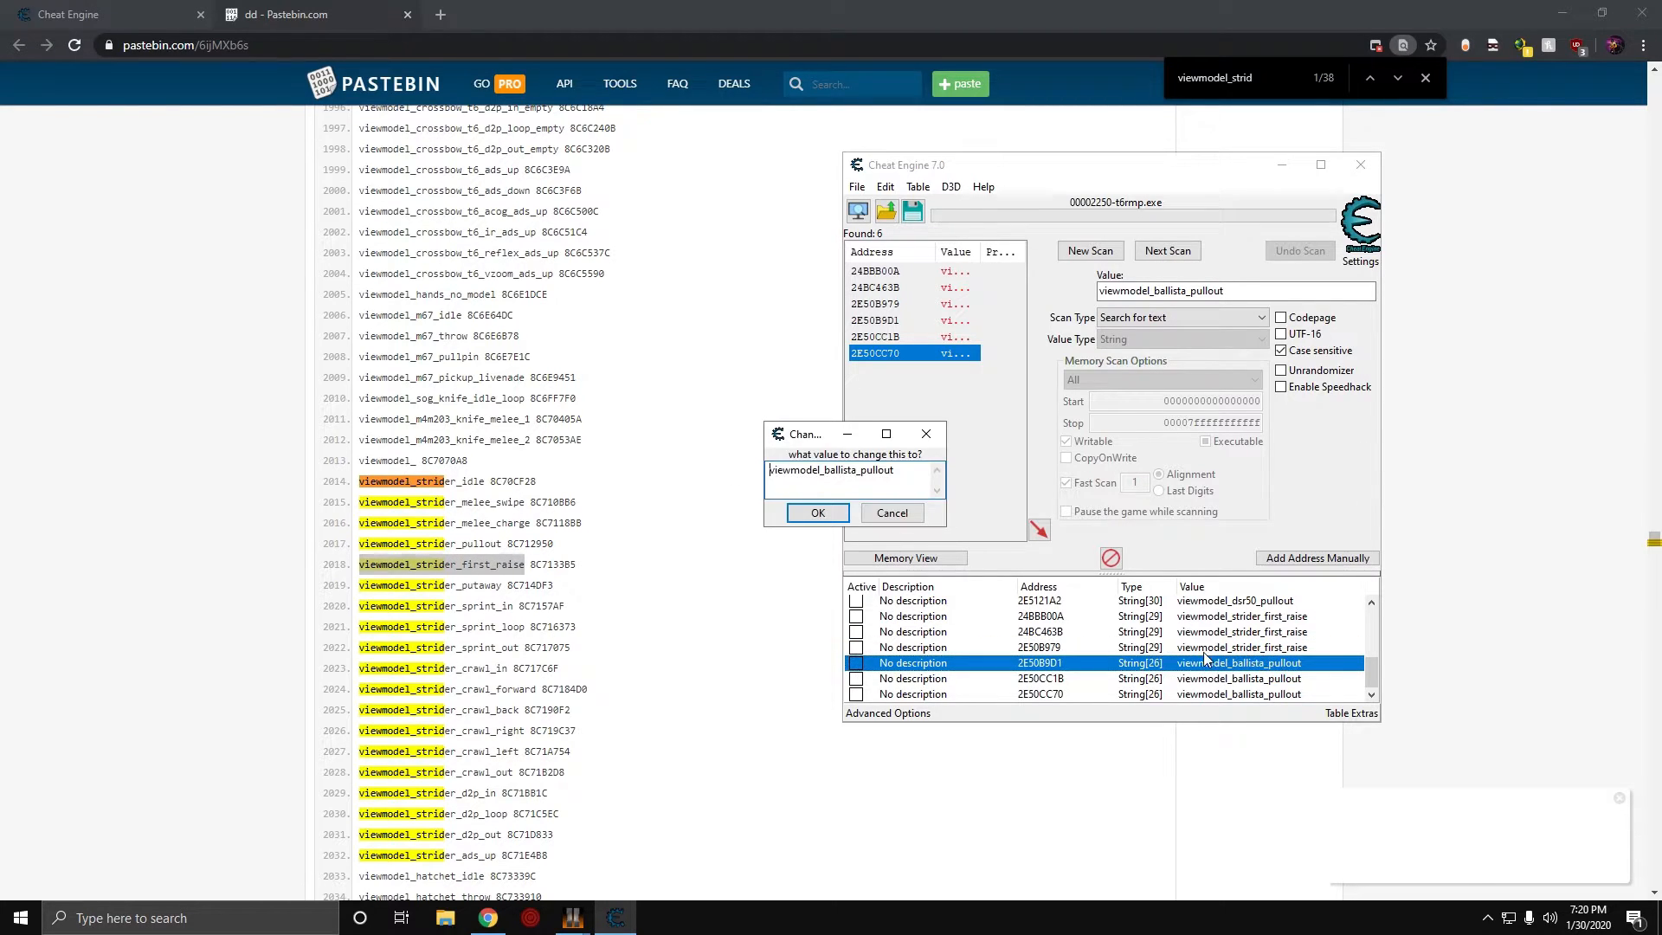
click(817, 512)
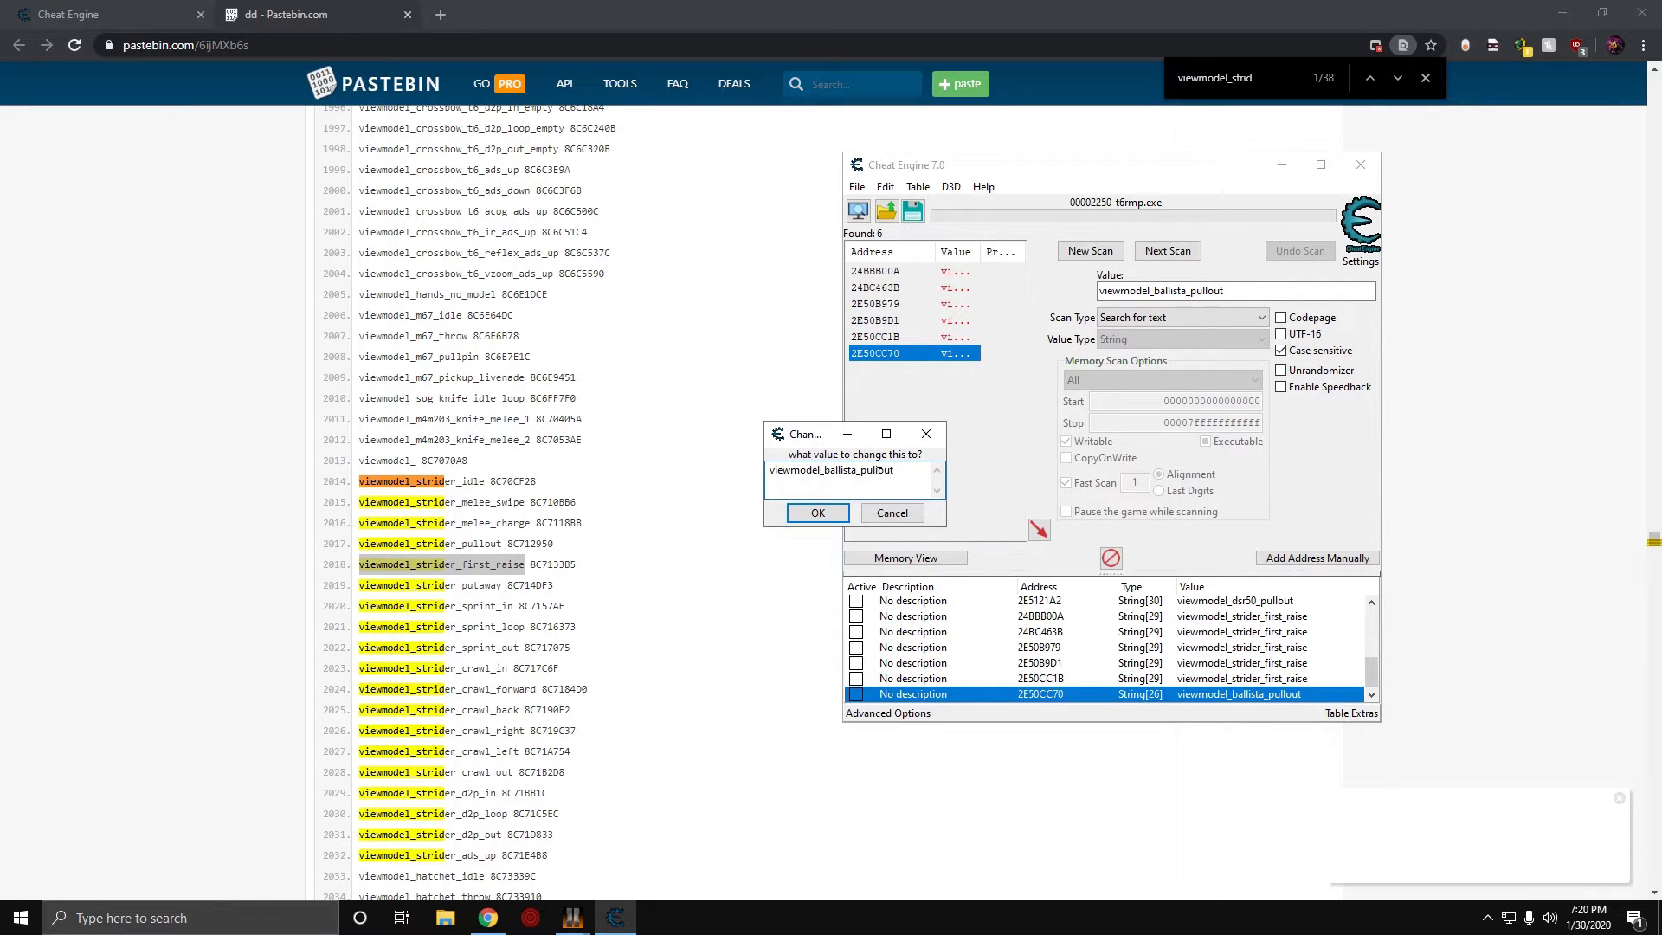
click(817, 512)
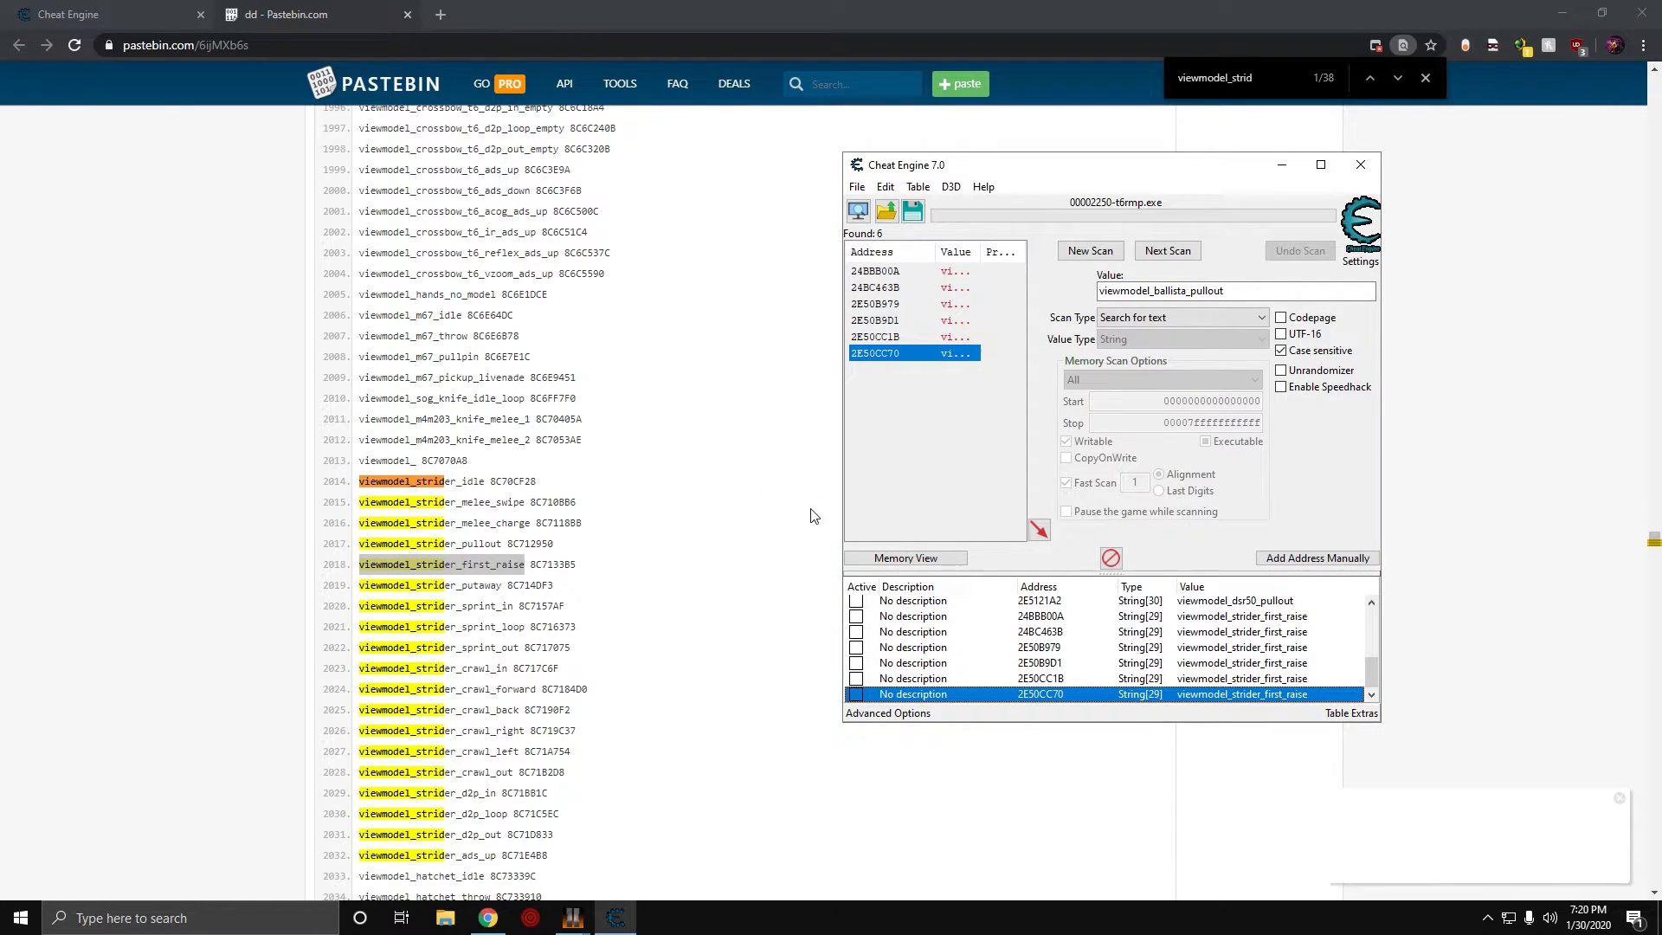
mouse_move(807, 513)
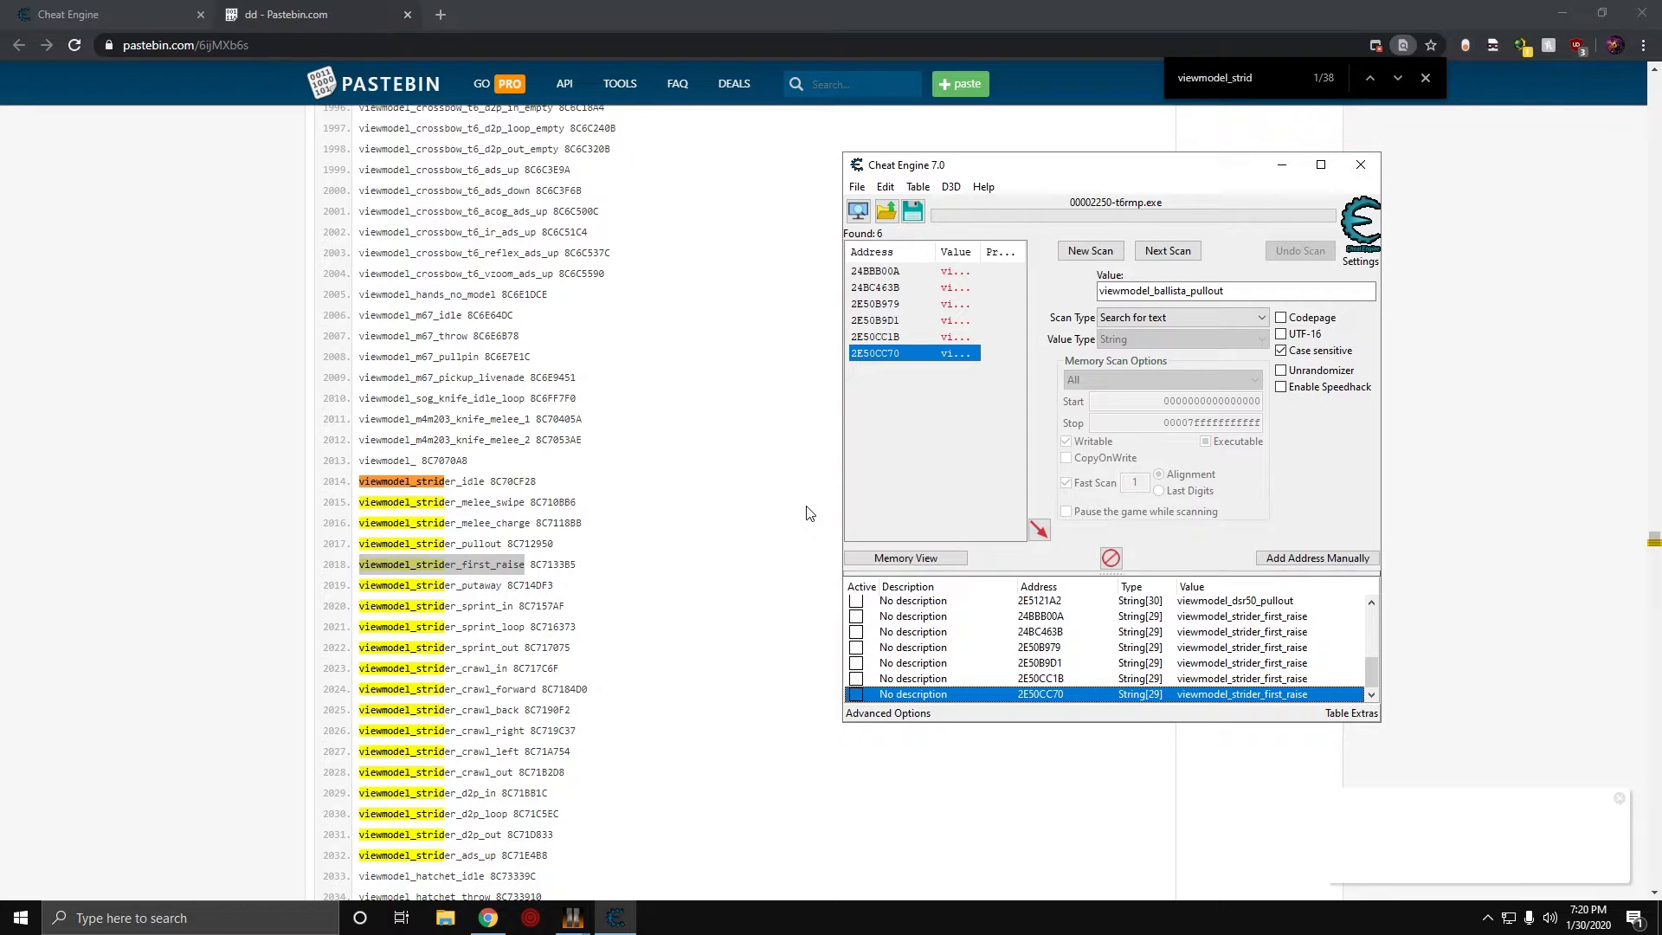
mouse_move(1286, 741)
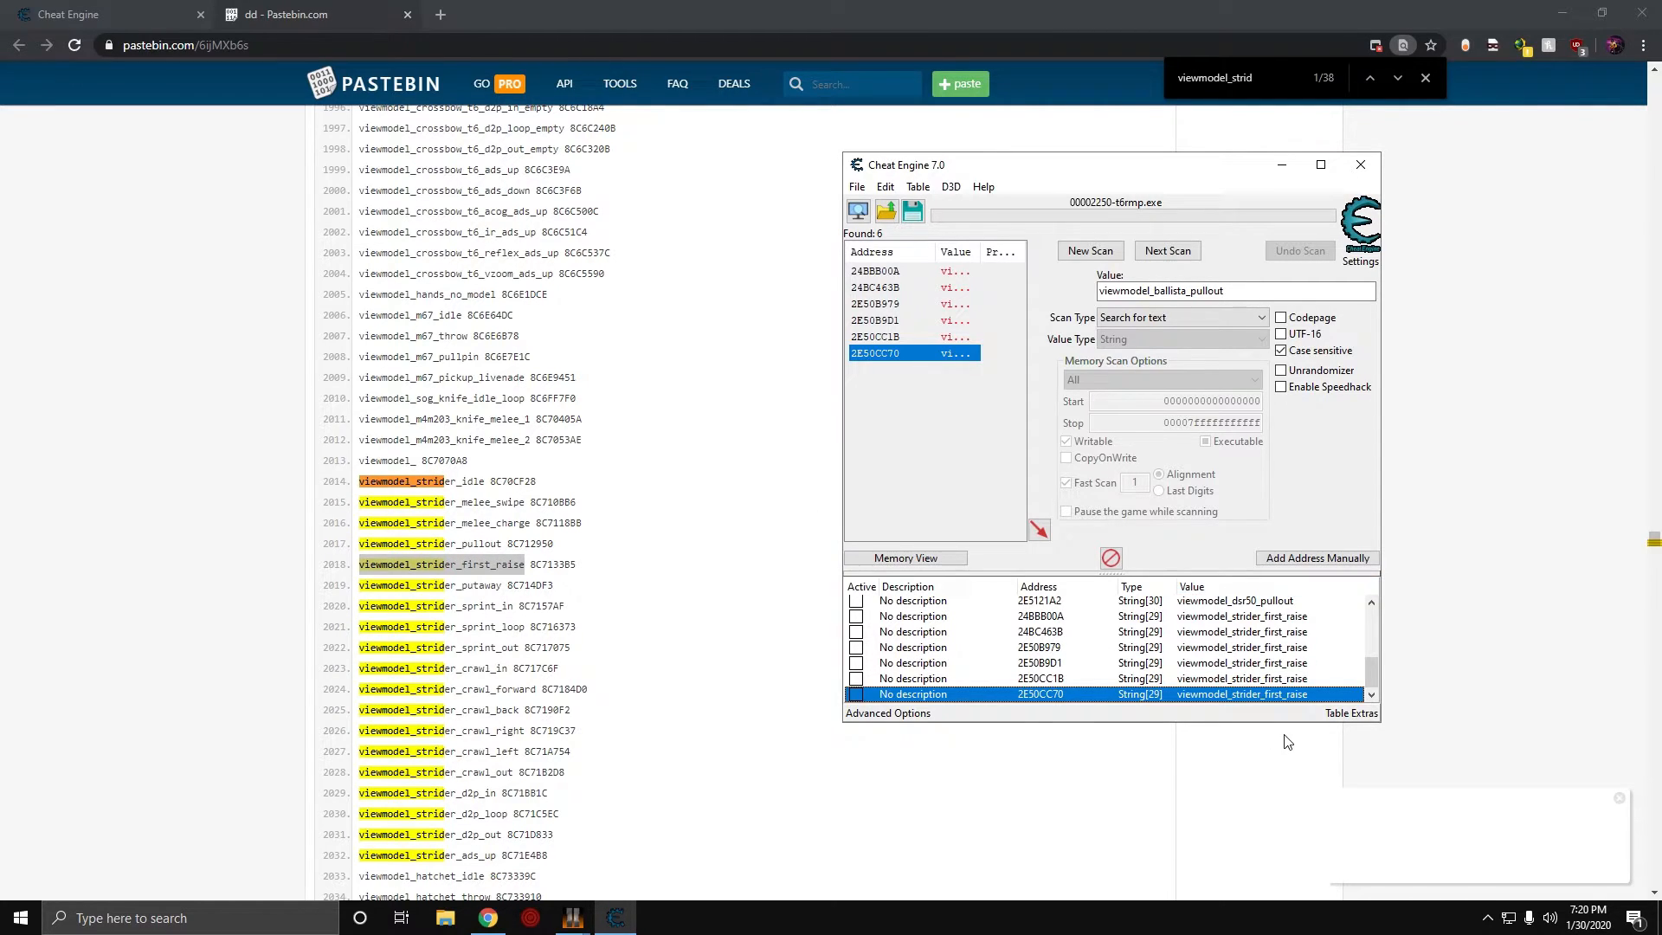
mouse_move(1334, 683)
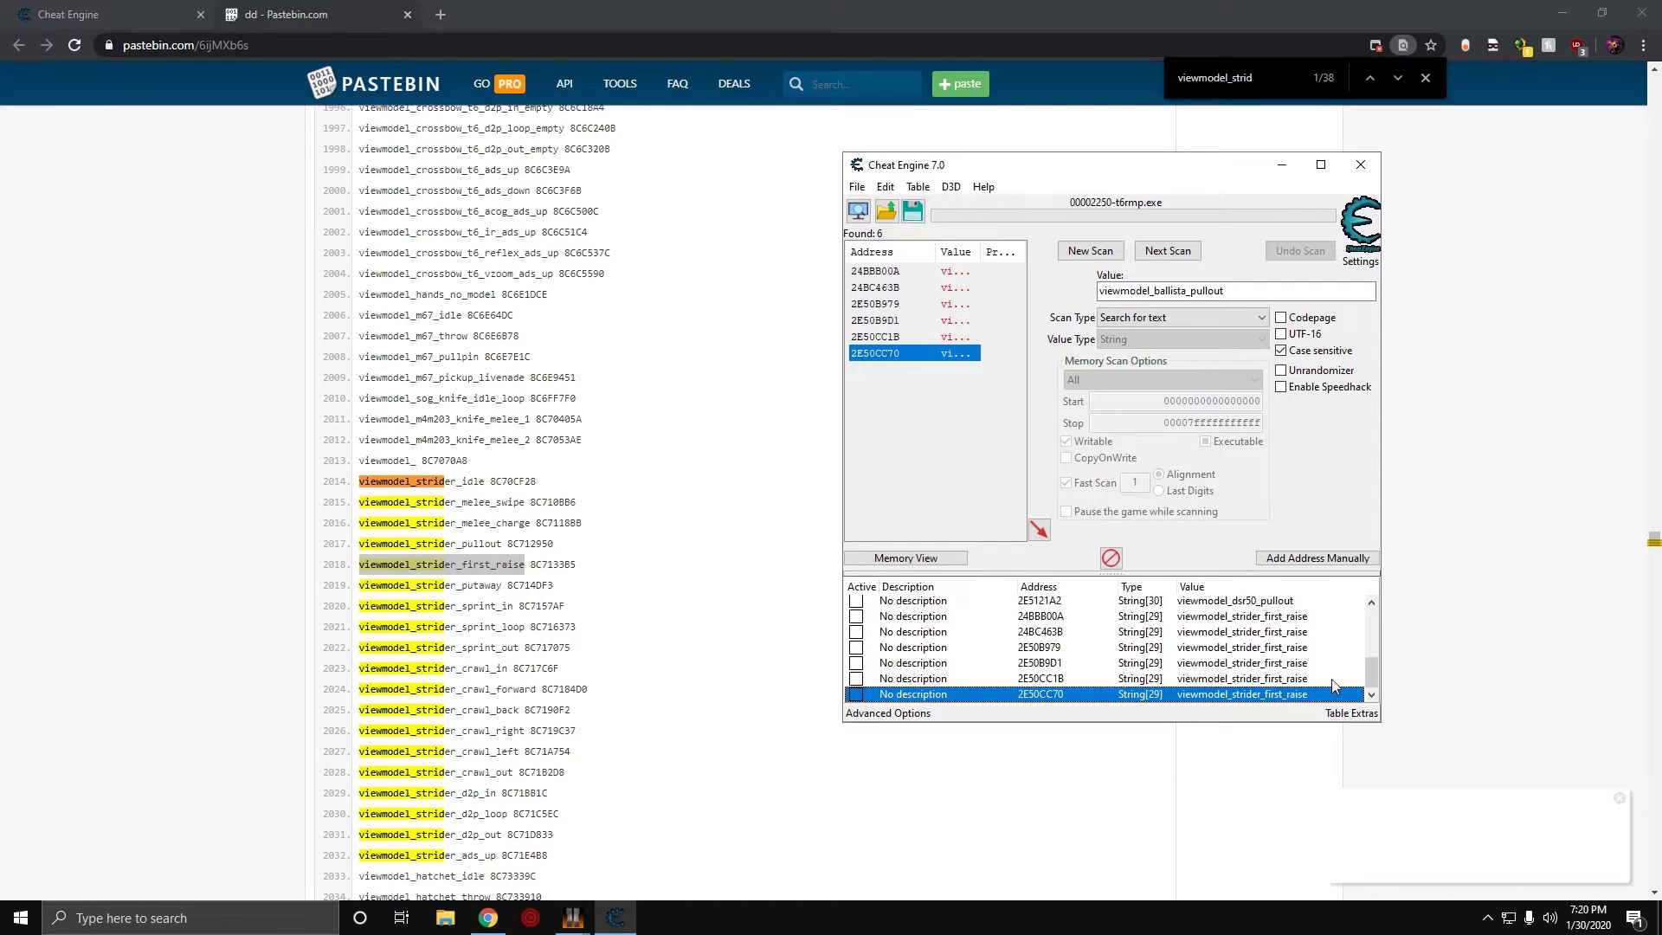
mouse_move(1344, 678)
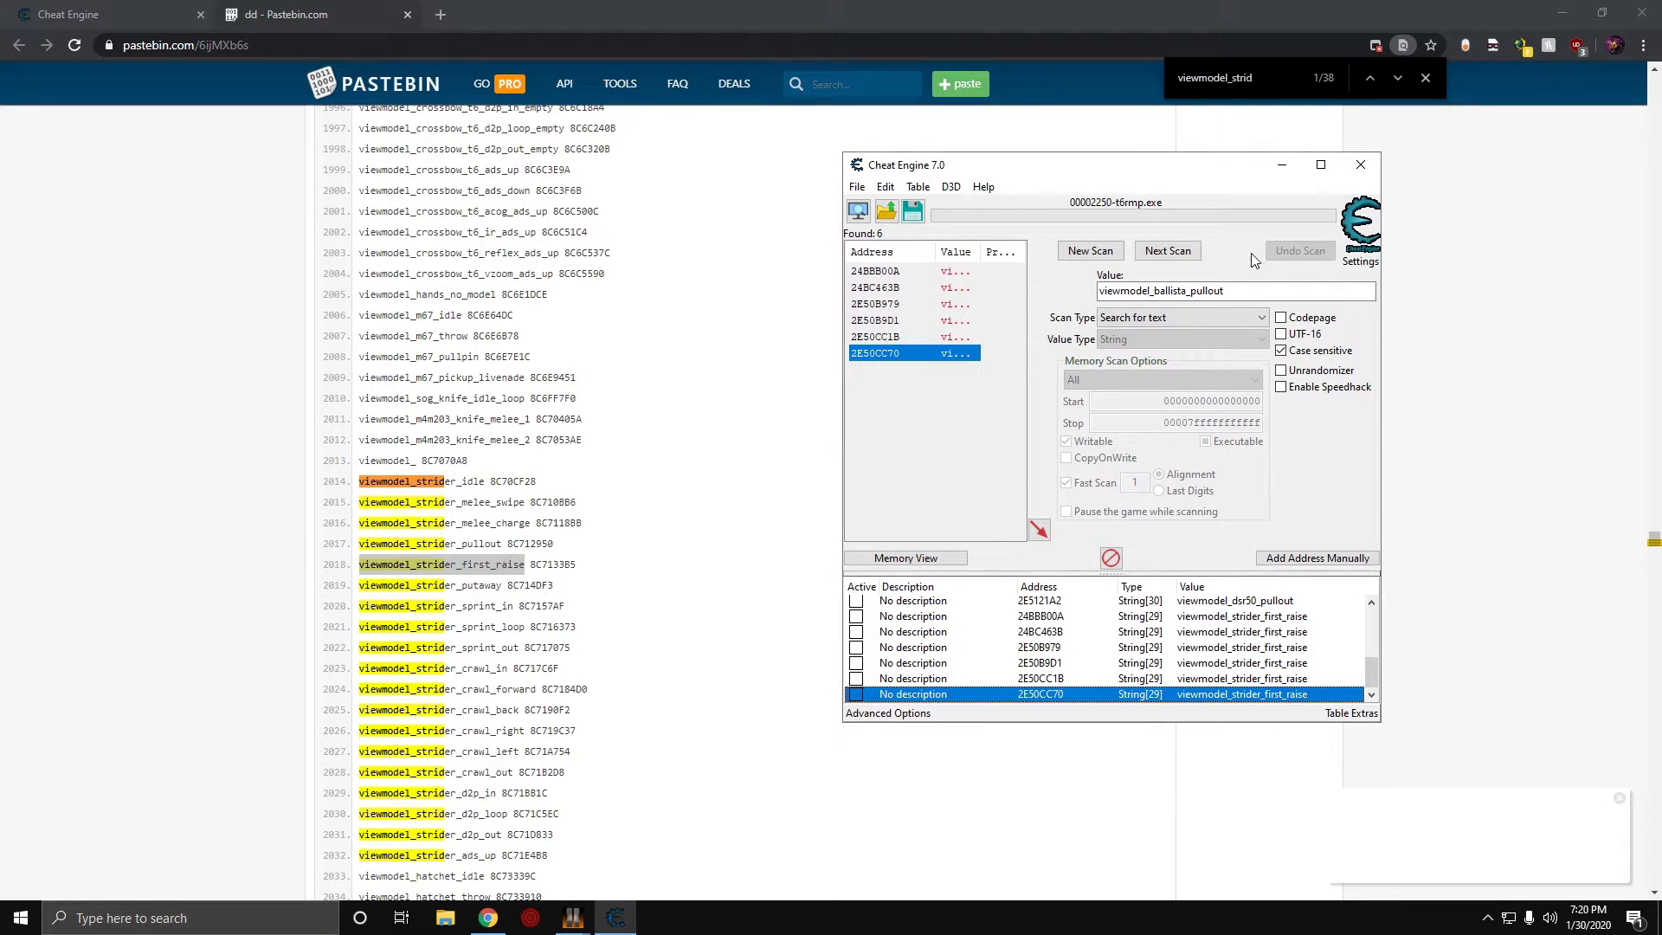
triple_click(1160, 291)
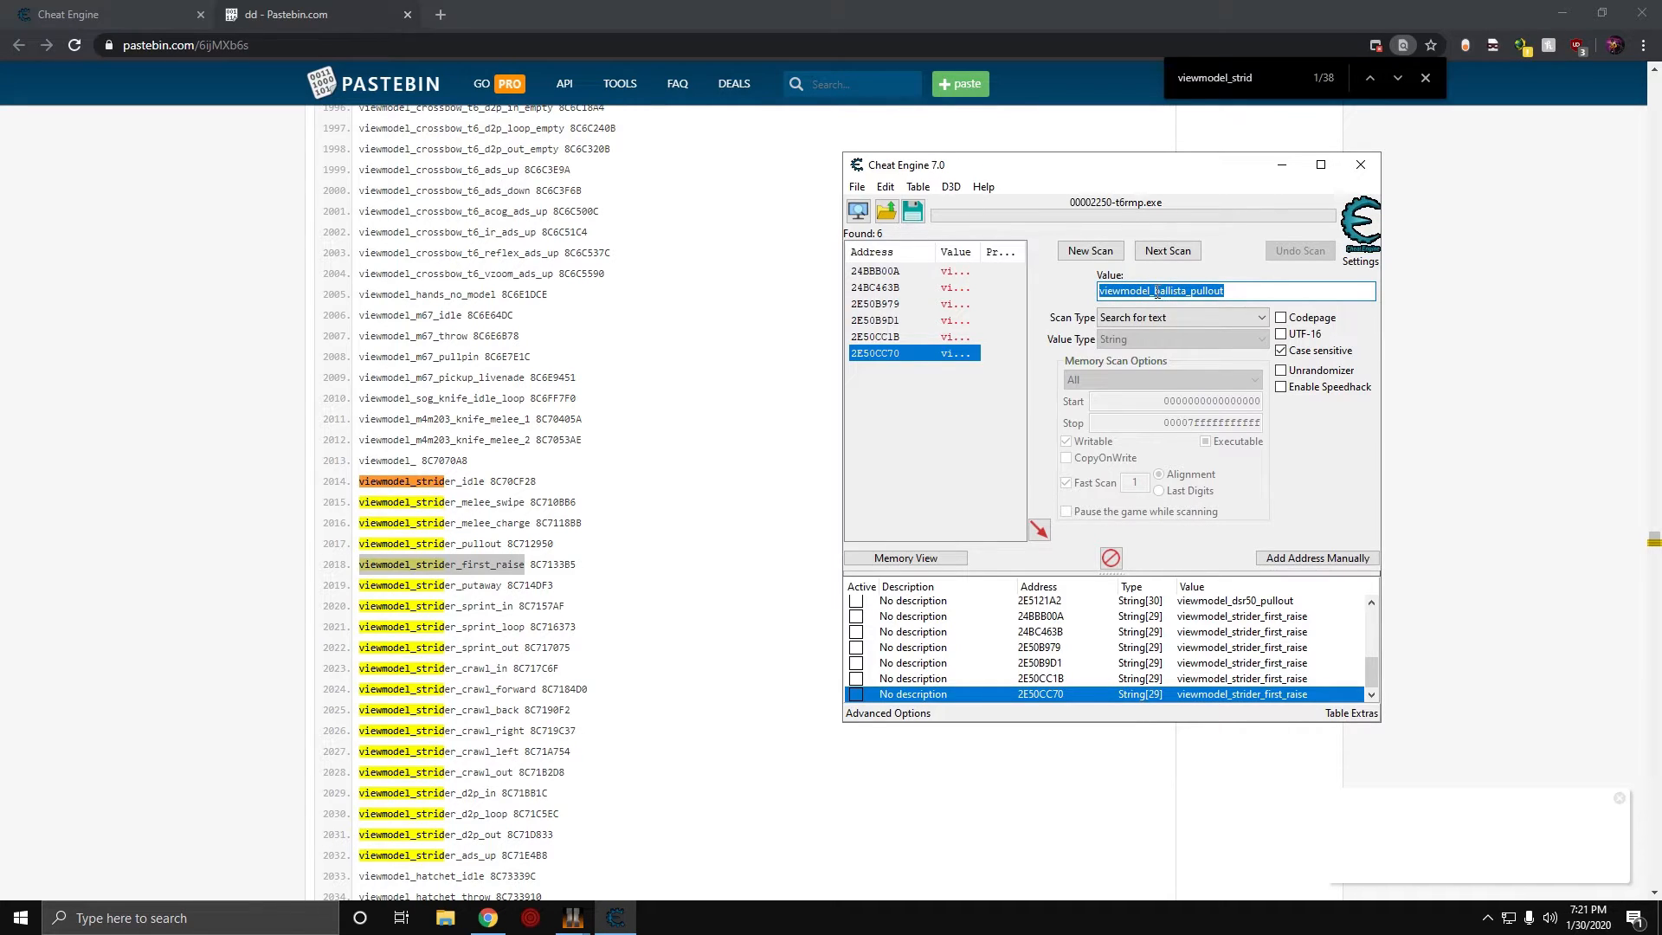